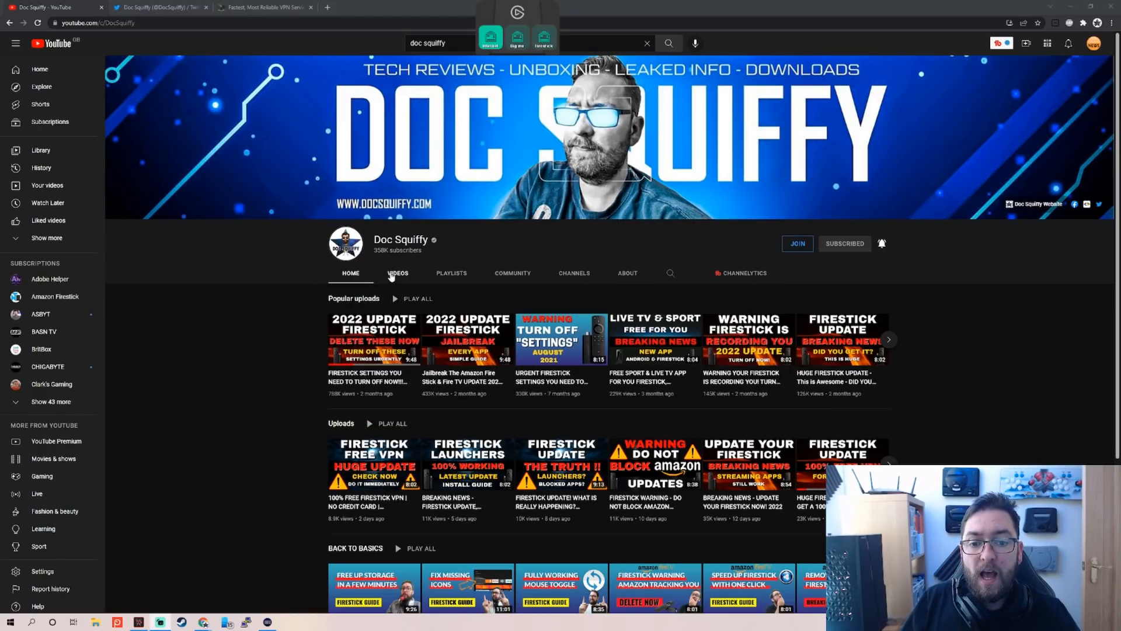
Leave the Doc Squiffy channel page for the Fire TV home screen capture.
click(397, 272)
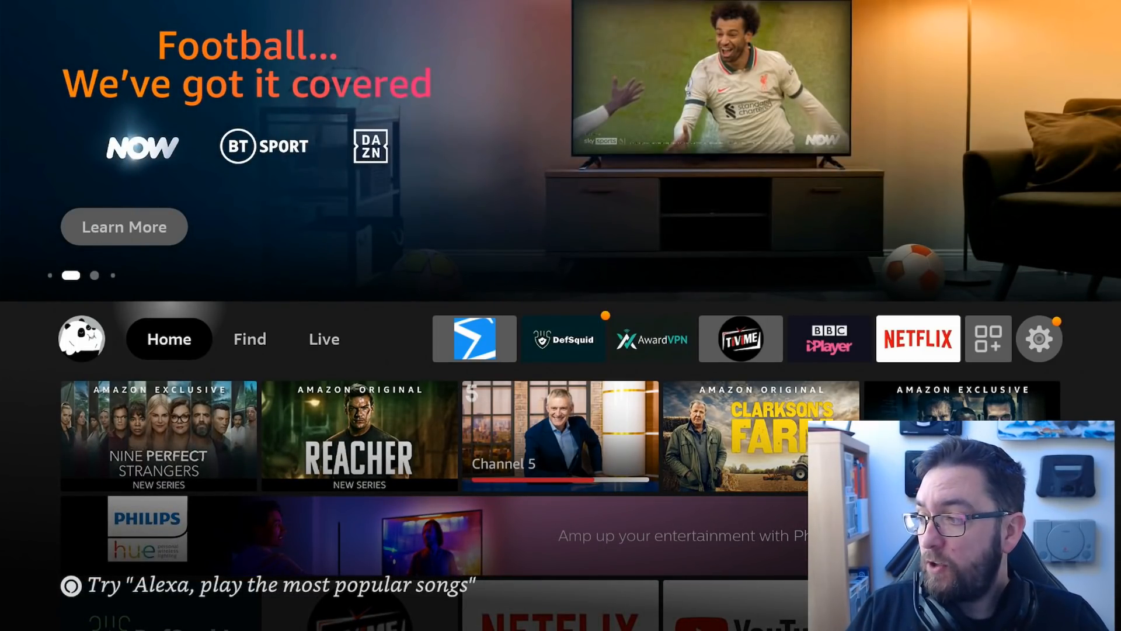
click(248, 339)
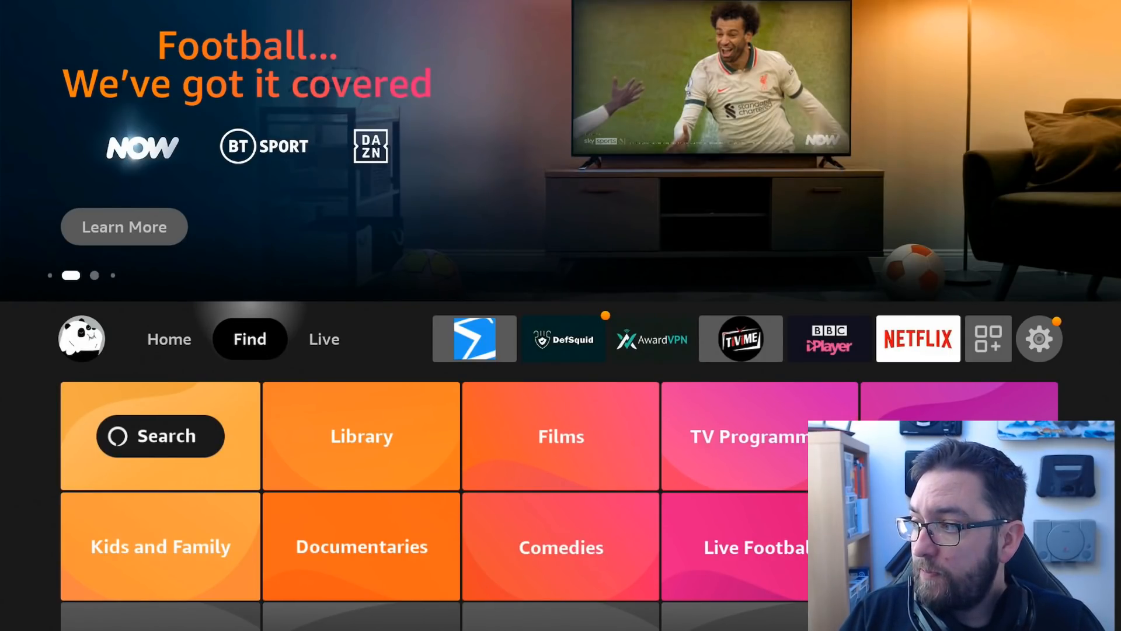
click(160, 435)
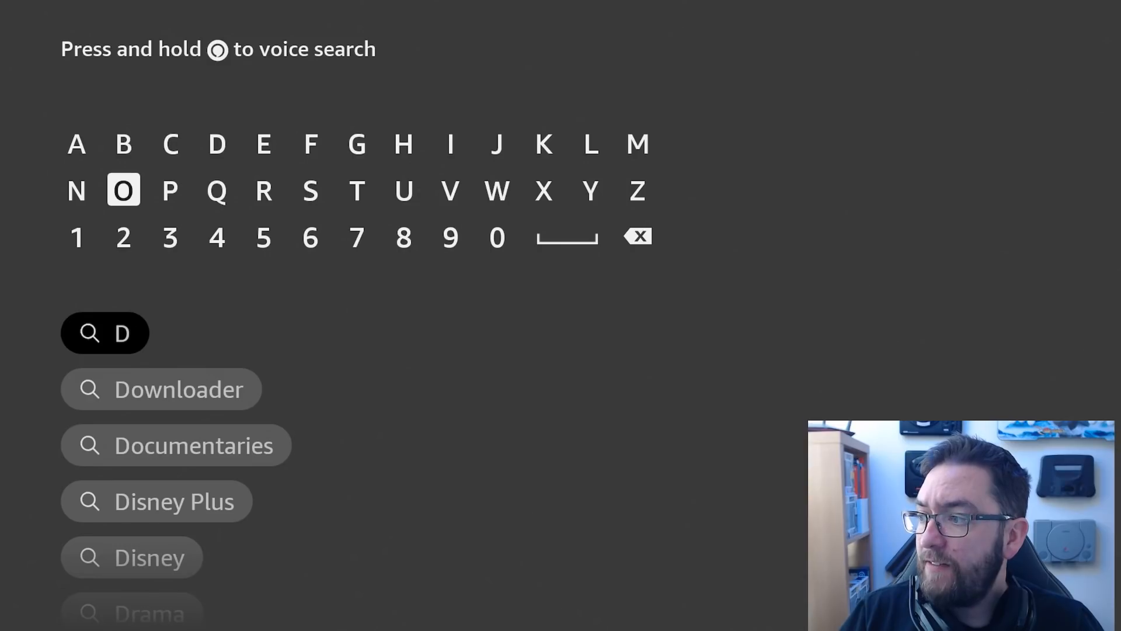
click(496, 190)
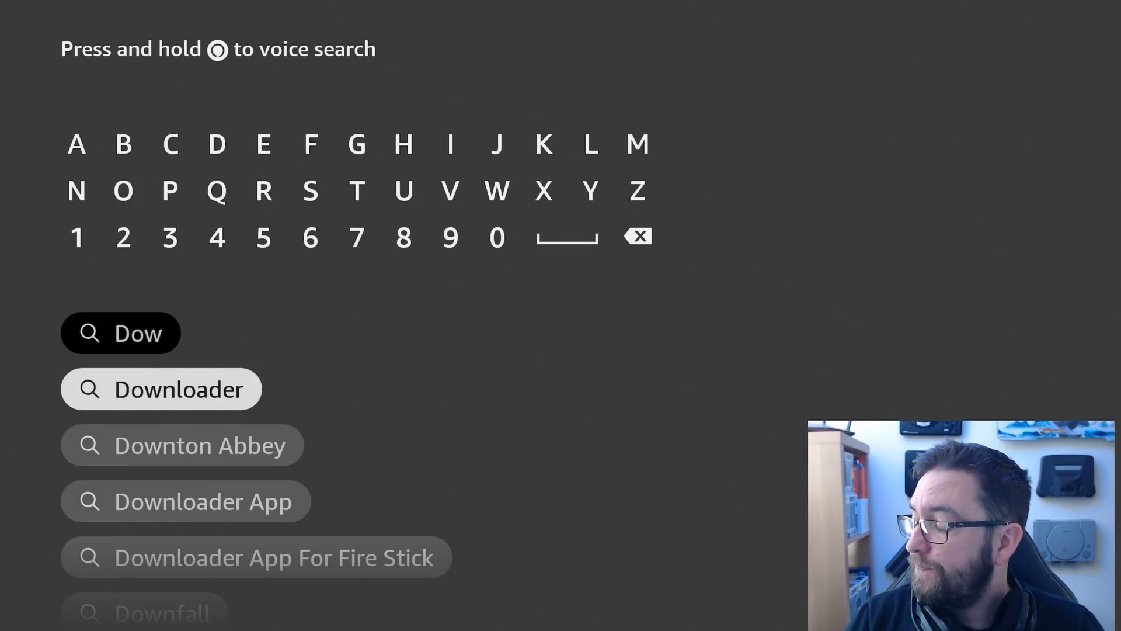
click(161, 387)
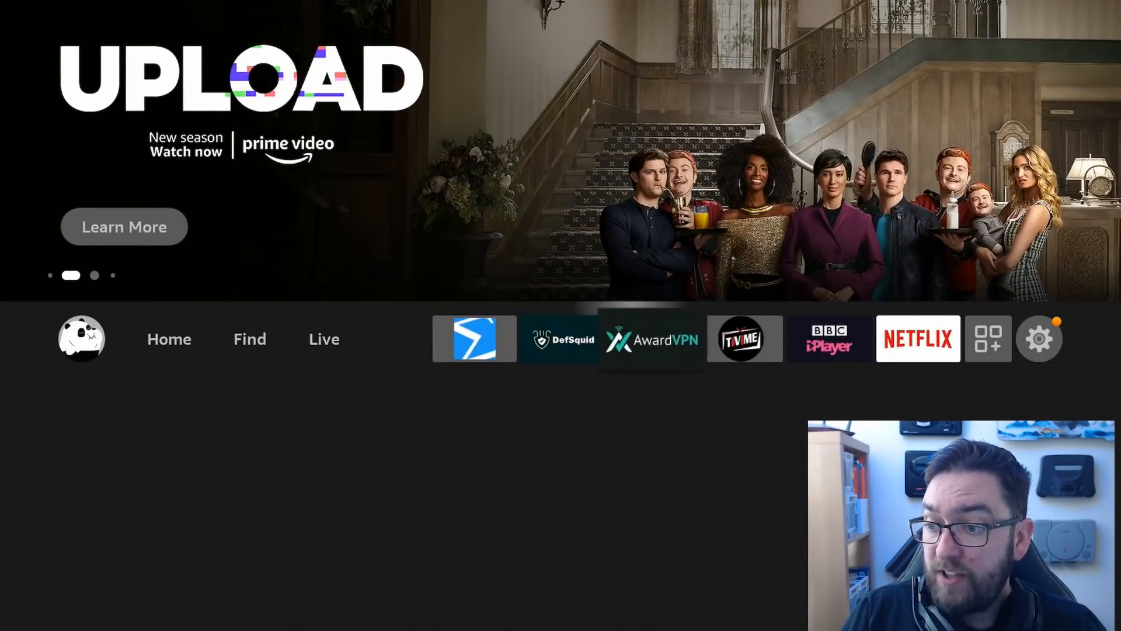
click(988, 338)
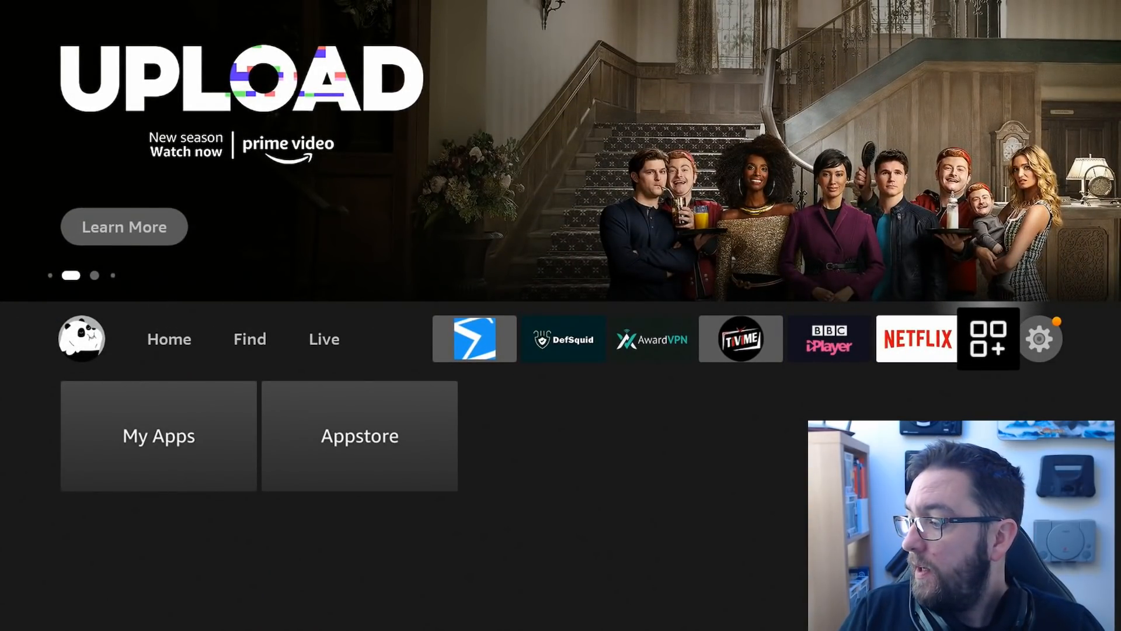
click(1040, 338)
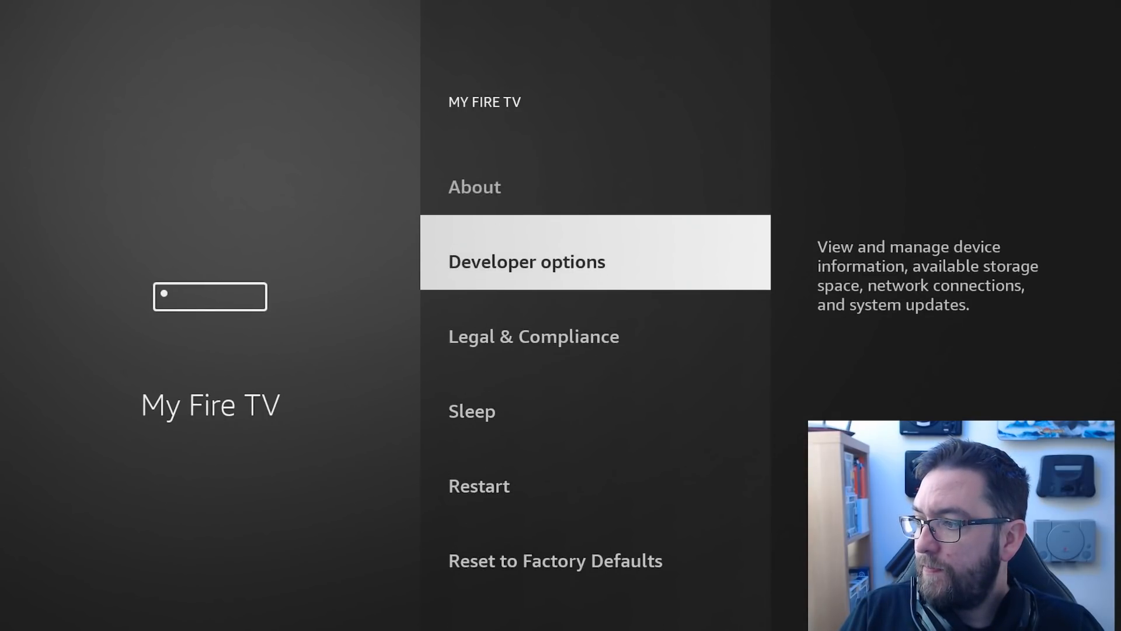
click(525, 260)
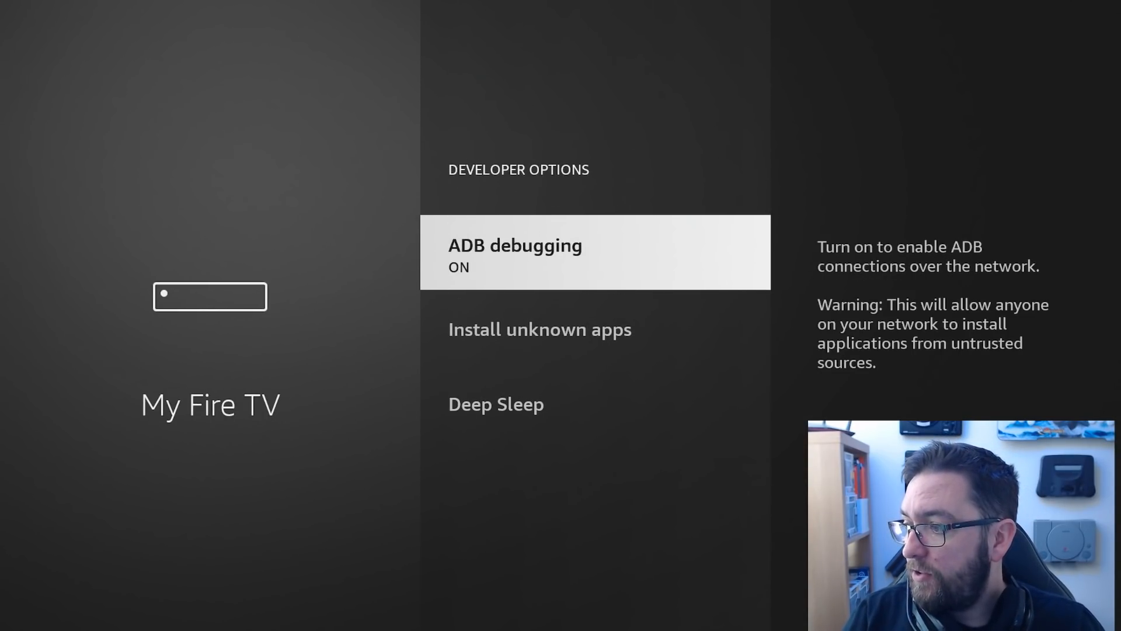
click(539, 329)
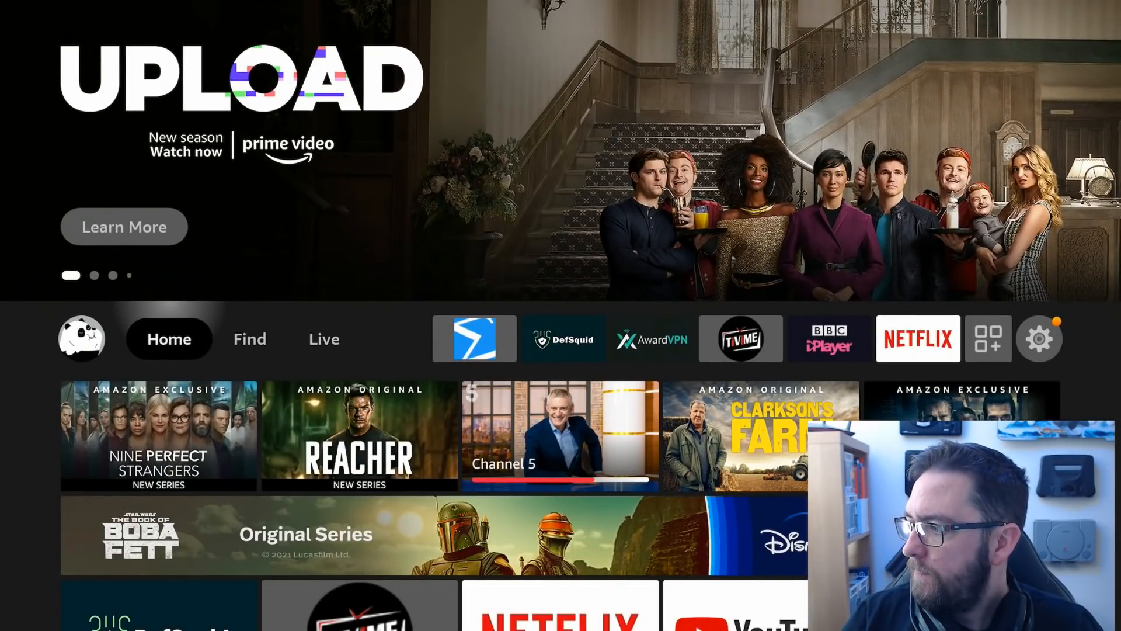
Search 'Do' from Find, launch Downloader and focus its URL entry field.
click(250, 338)
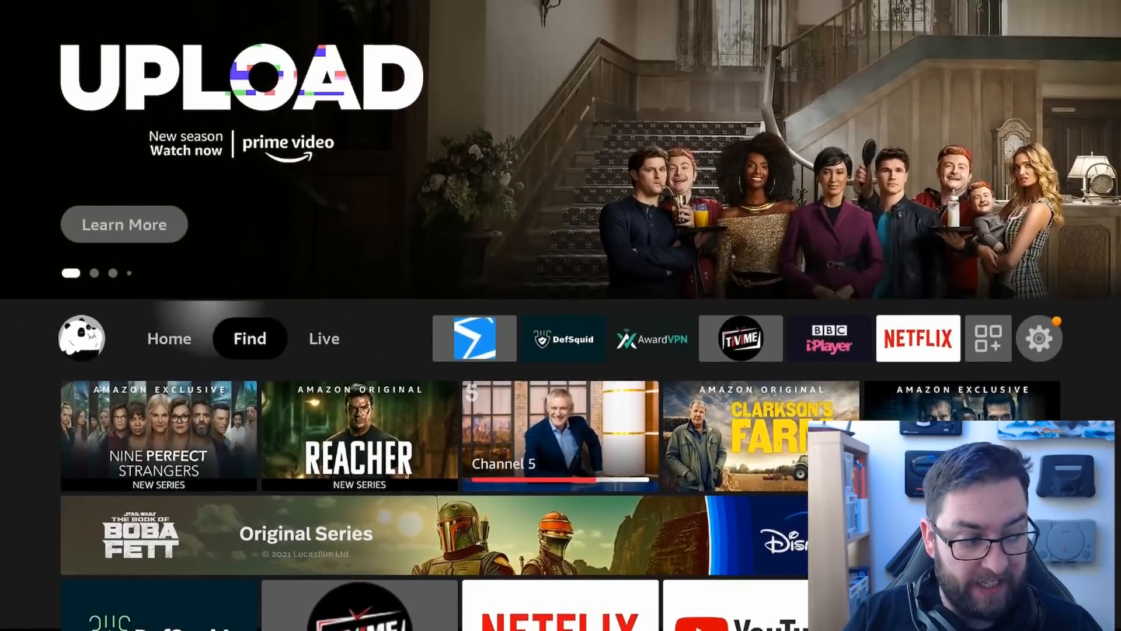
click(250, 337)
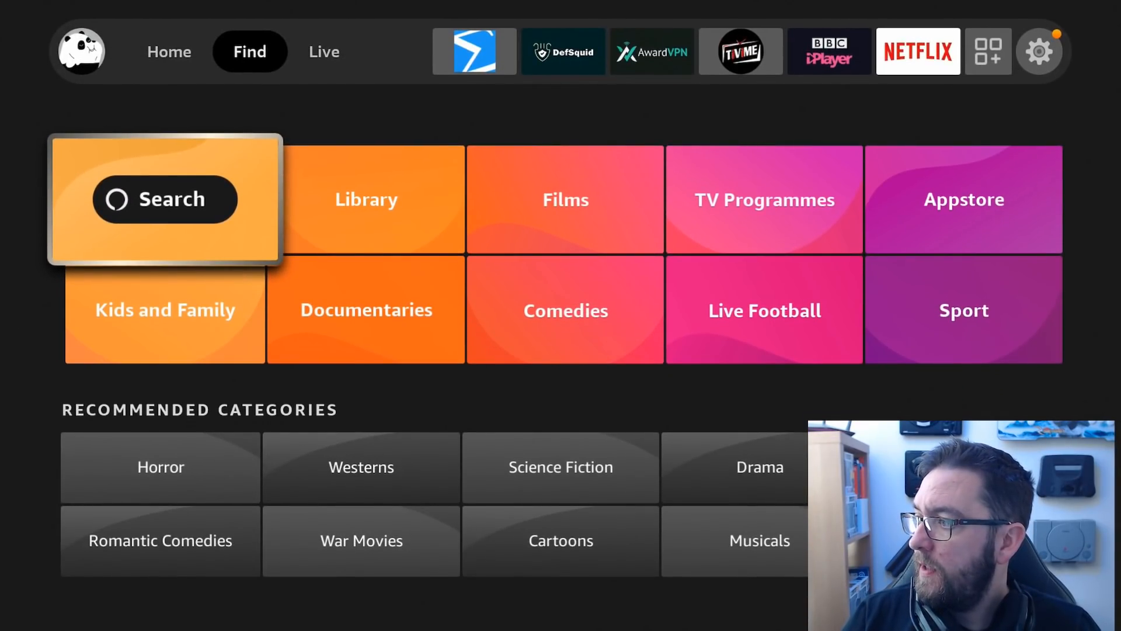
click(164, 200)
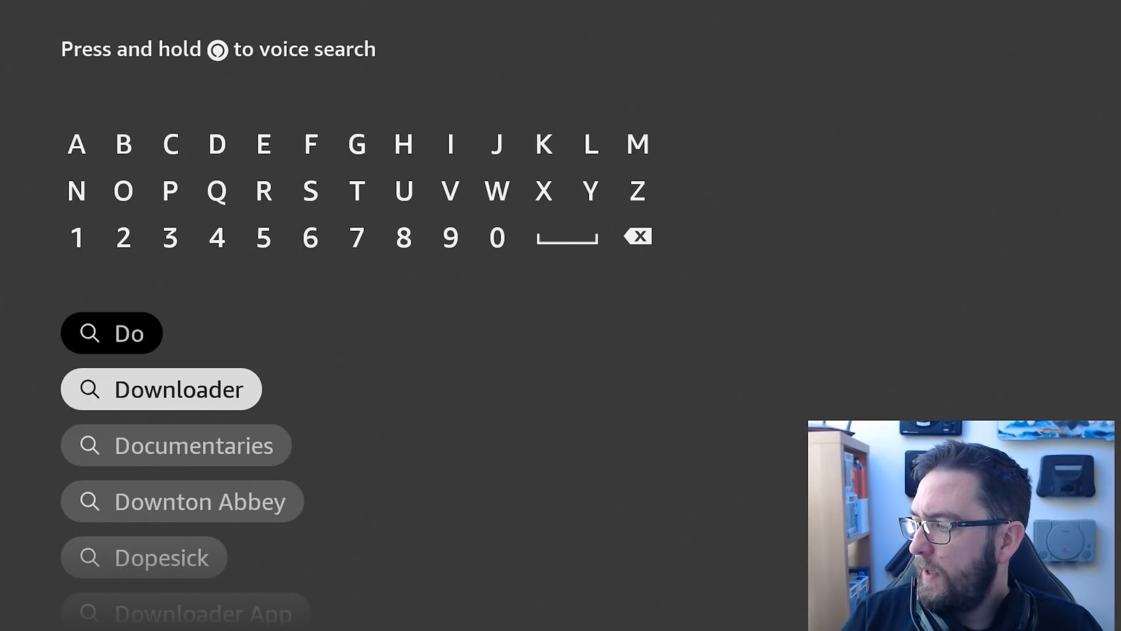
click(162, 388)
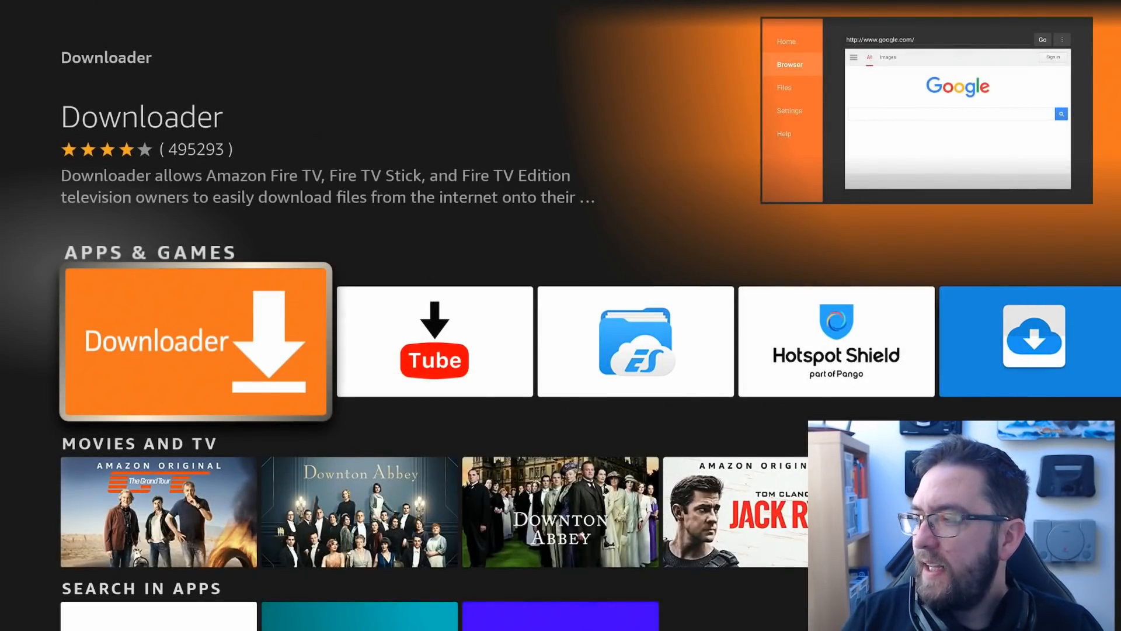
click(195, 342)
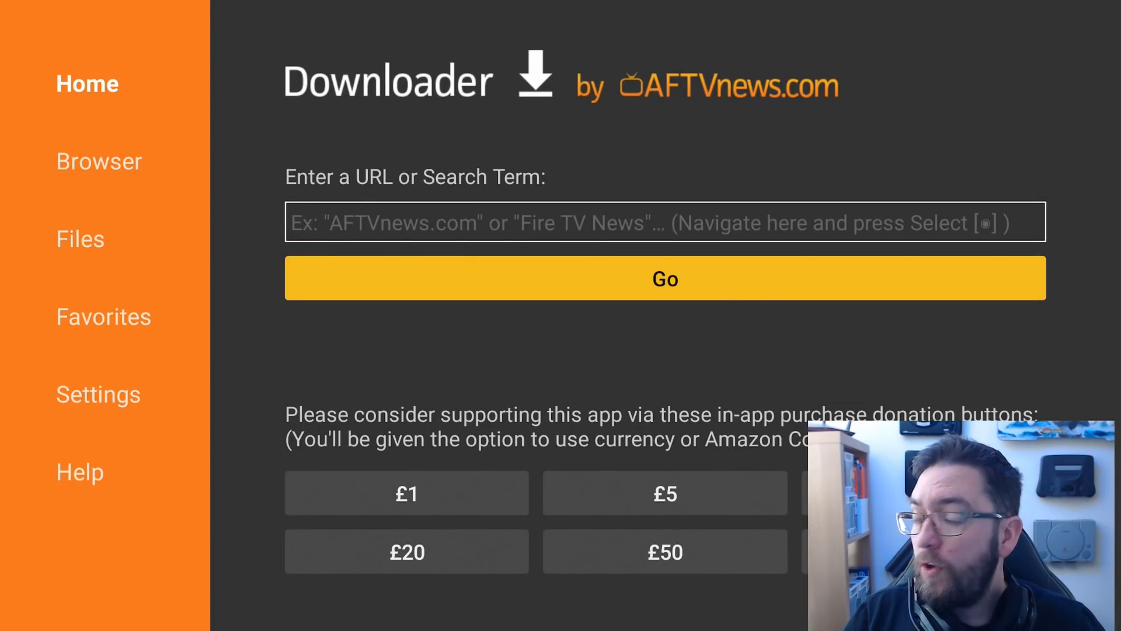
click(665, 222)
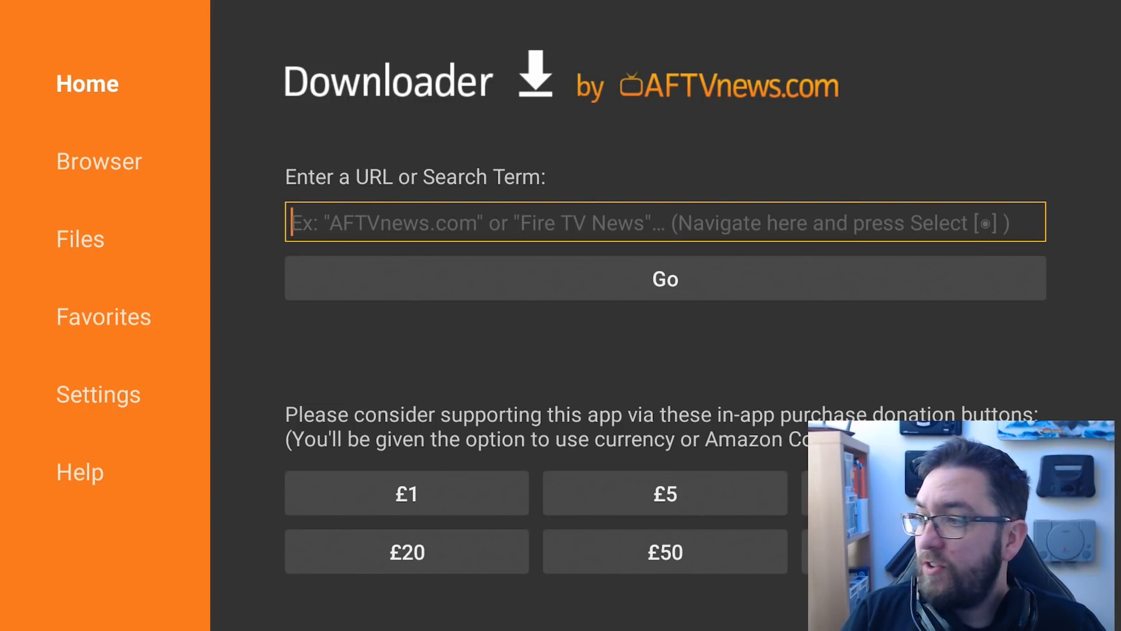
Enter code 75726 in the URL field and go to the Doc Squiffy downloads page.
click(664, 221)
text(75726)
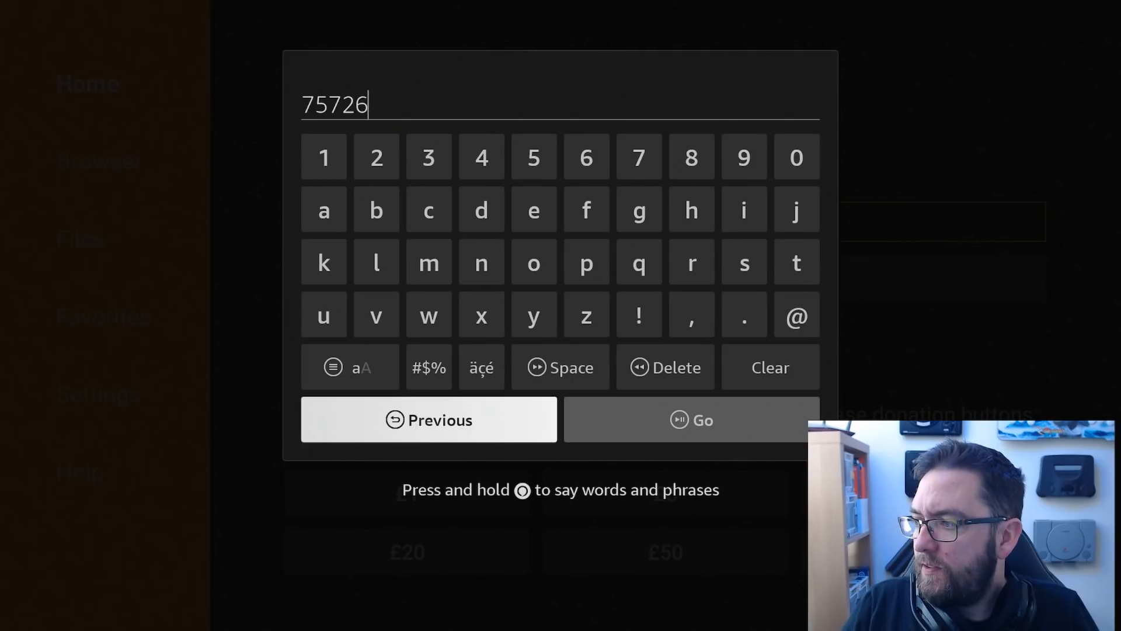
click(690, 419)
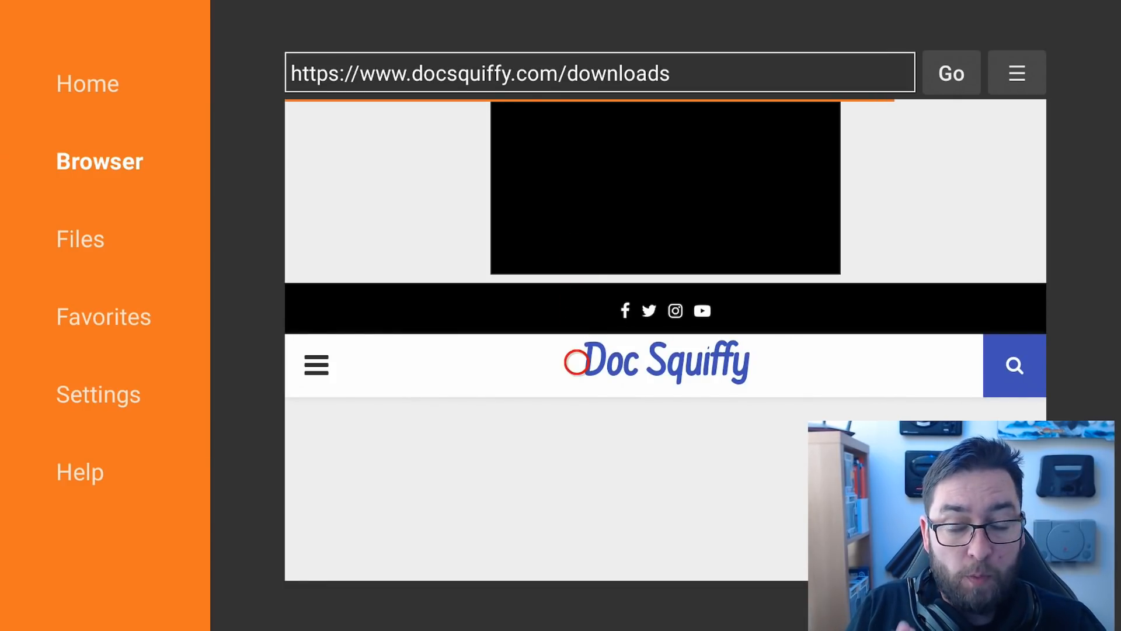
Scroll to the VirusTotal link on the downloads page and download its APK.
scroll(down, 3)
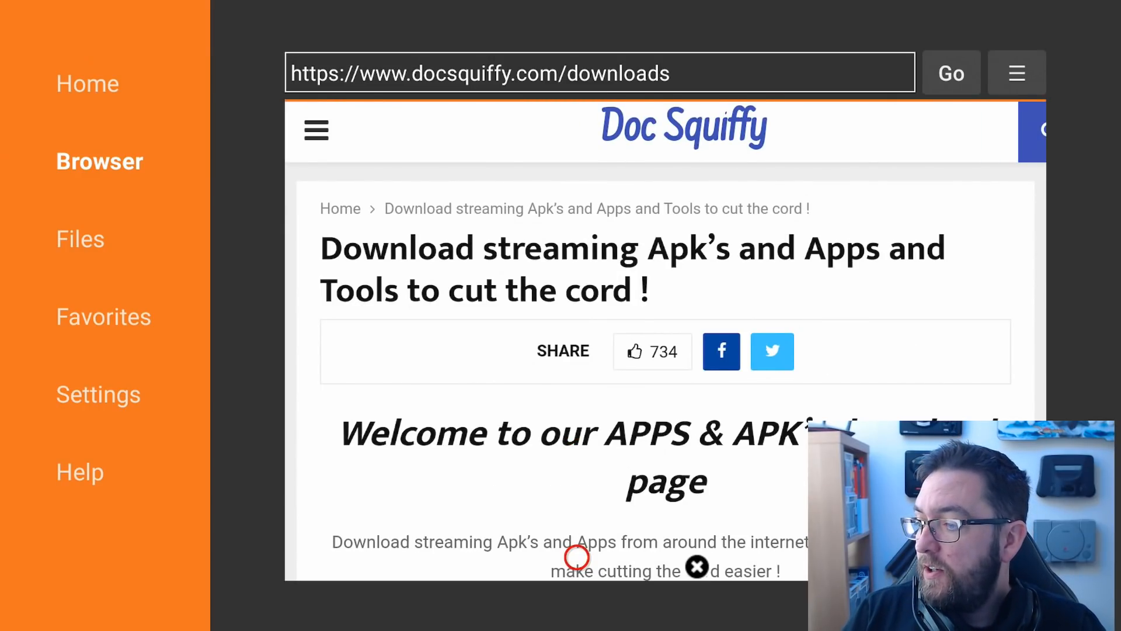
scroll(down, 3)
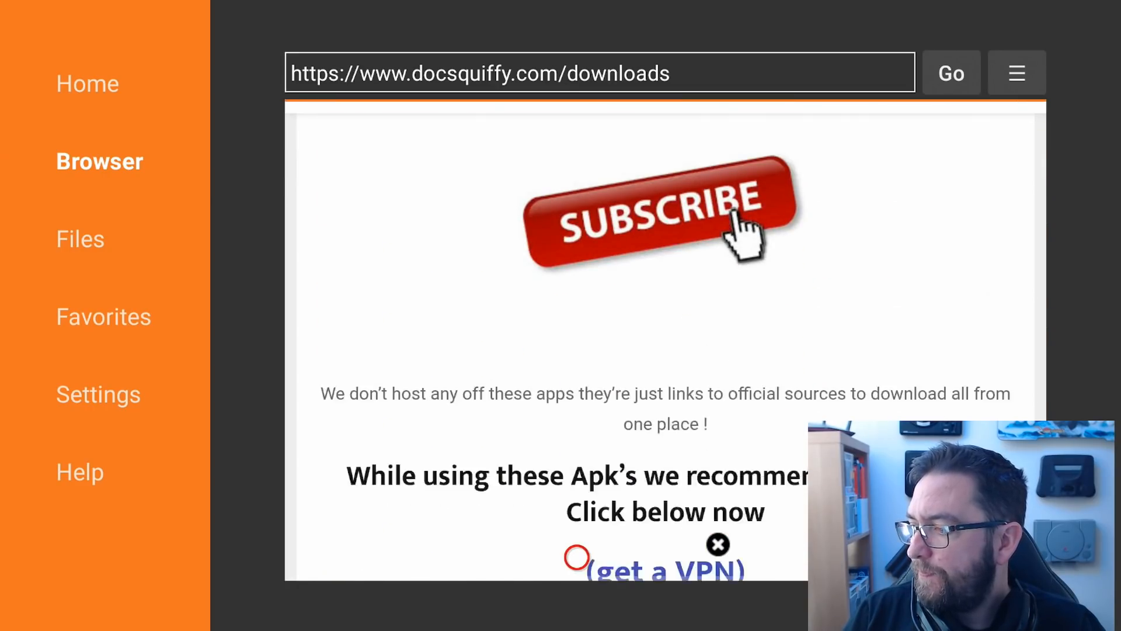
scroll(down, 3)
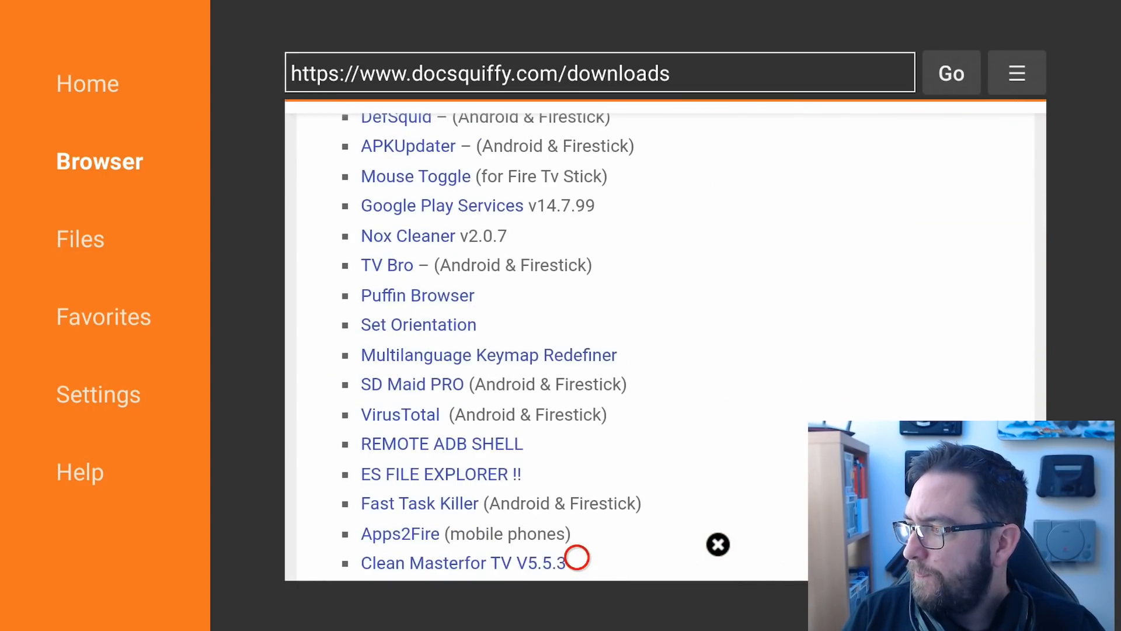
scroll(down, 3)
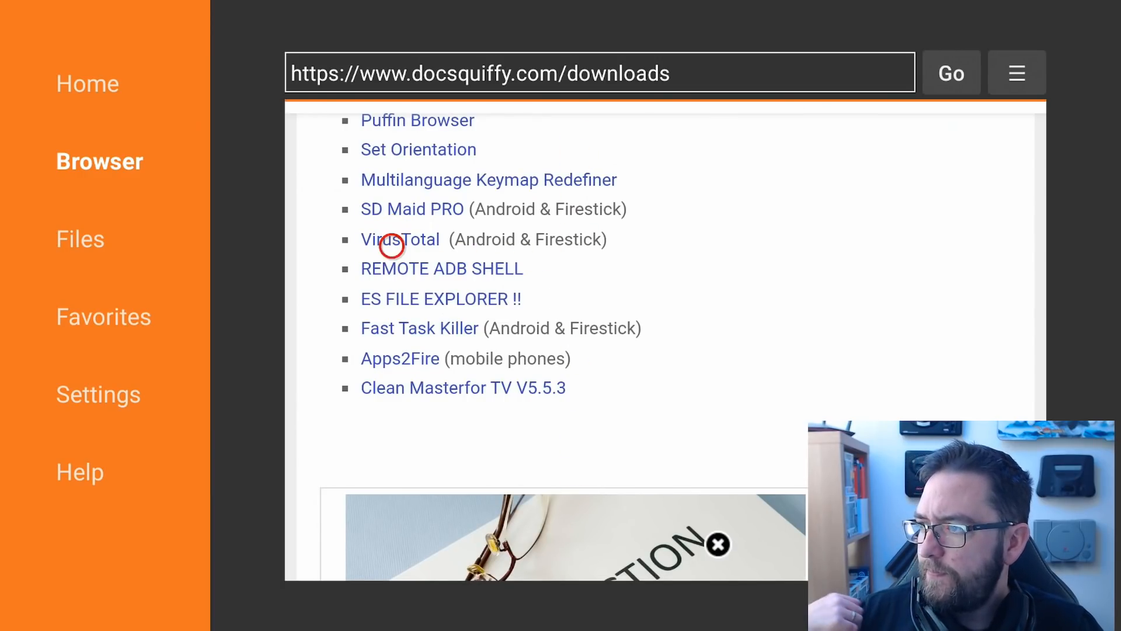
click(400, 239)
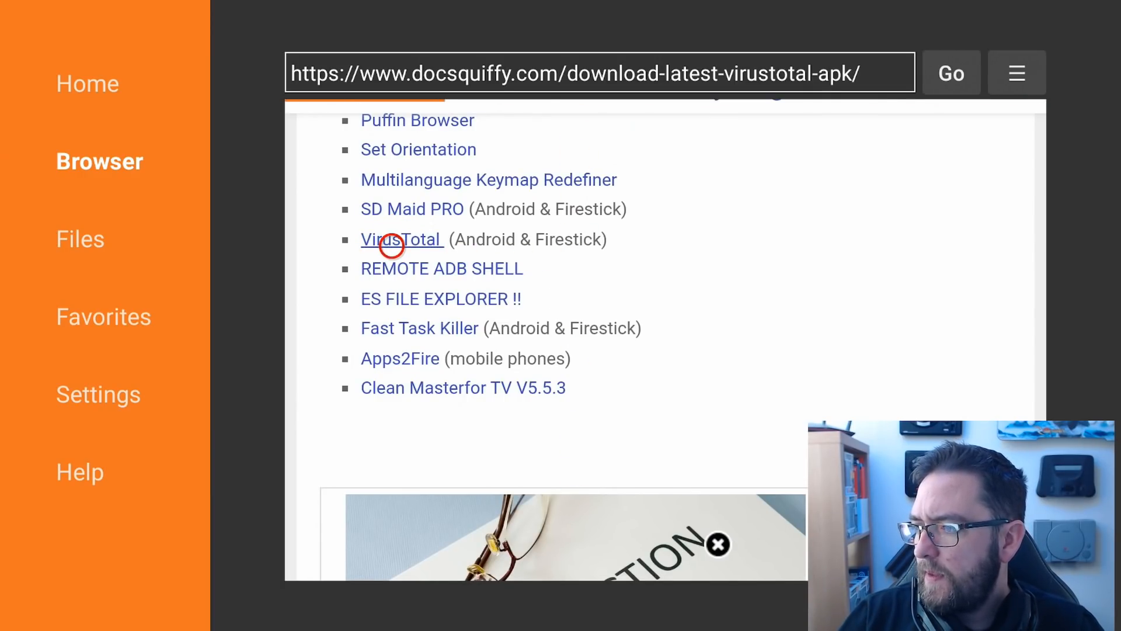
click(400, 239)
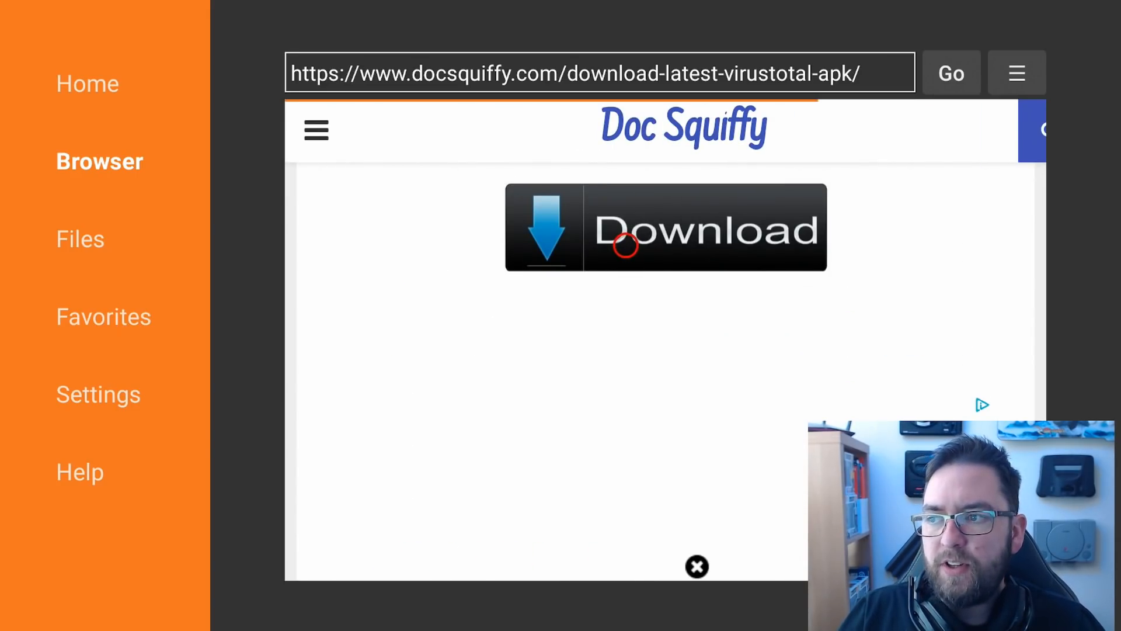
click(664, 227)
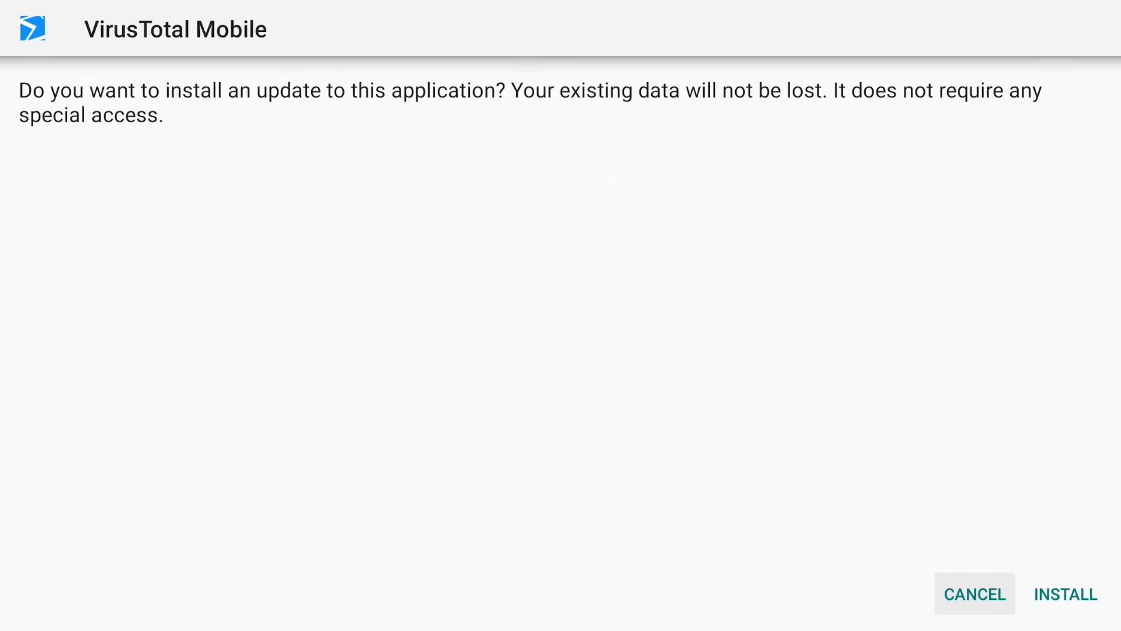
Install the VirusTotal Mobile update, then delete the downloaded virustotal.apk file.
click(1065, 594)
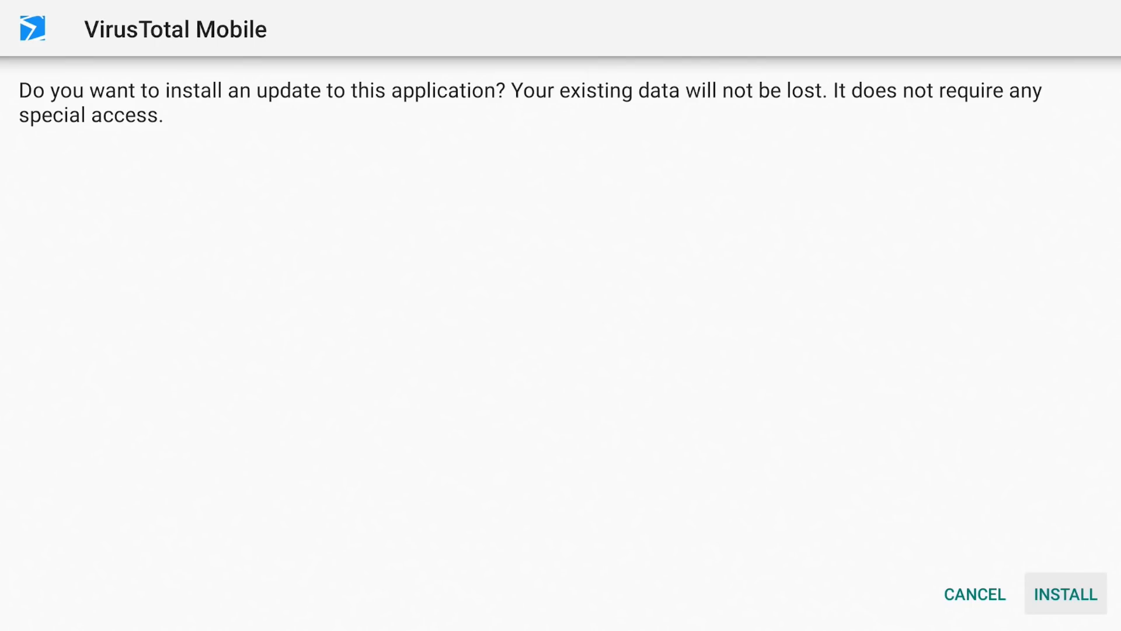
click(1065, 593)
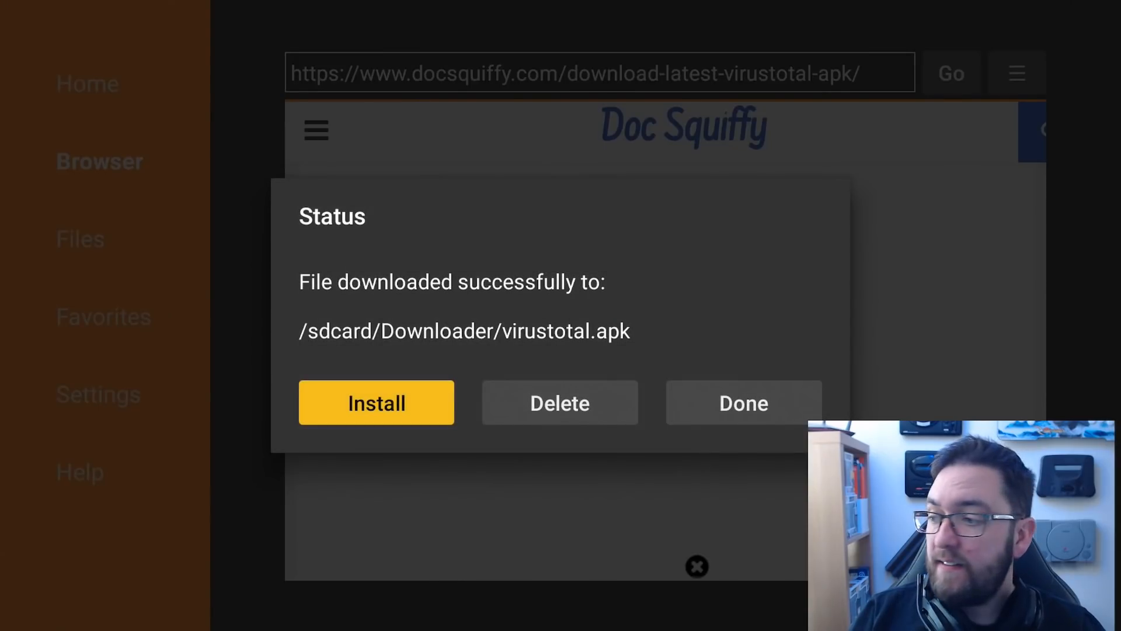
click(559, 402)
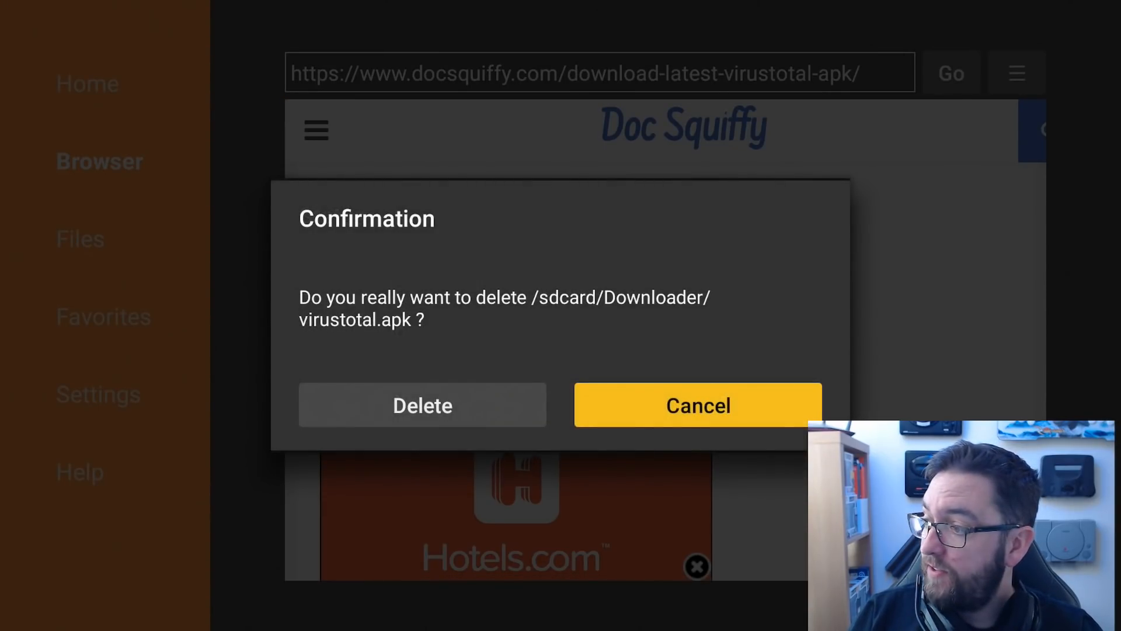
click(697, 405)
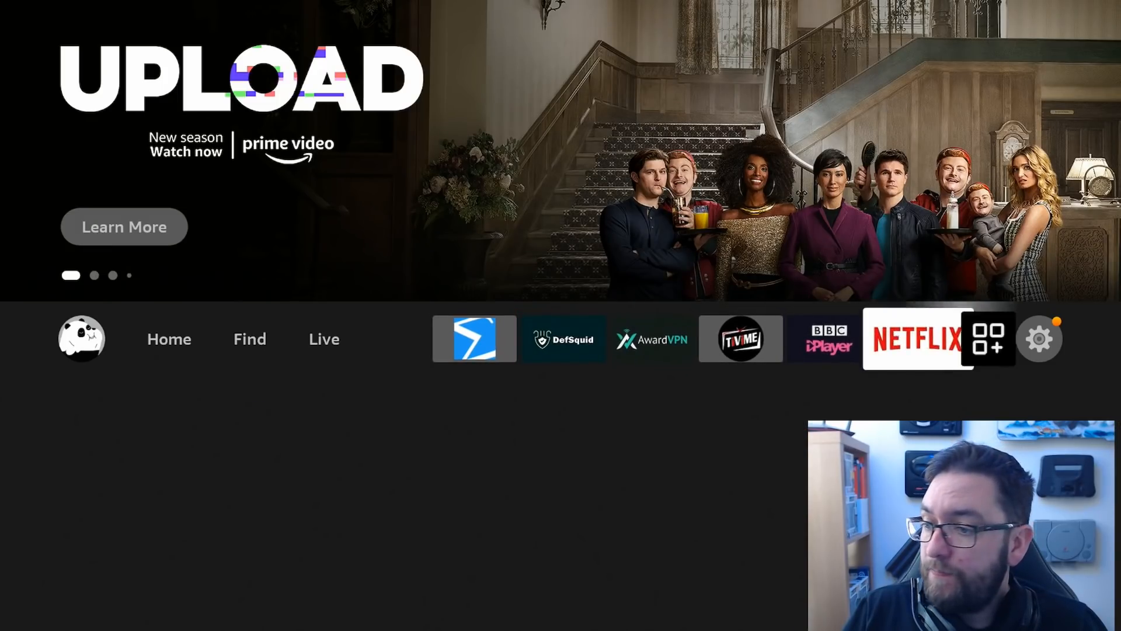
Launch VirusTotal from the apps list, start the scan and dismiss the Google Play services warning.
click(988, 337)
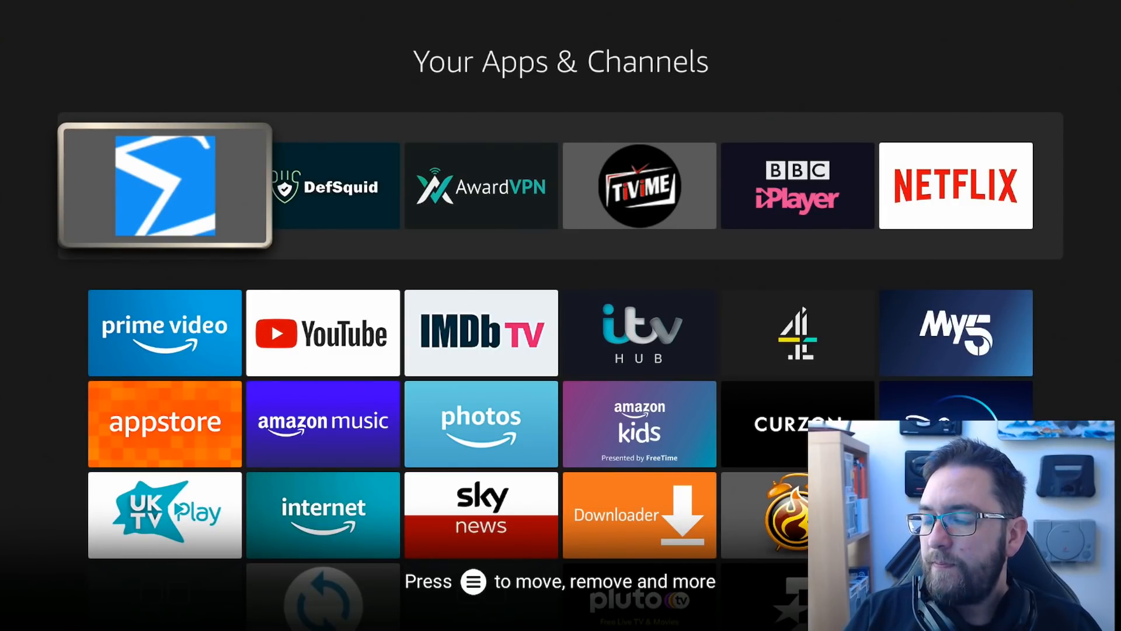
click(165, 185)
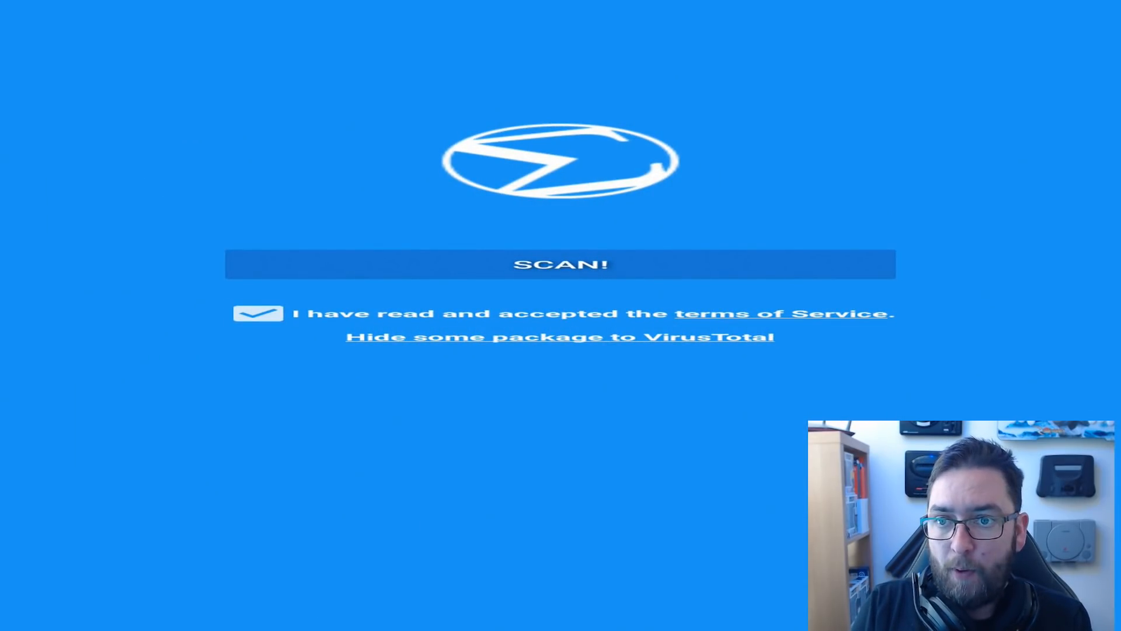
click(559, 264)
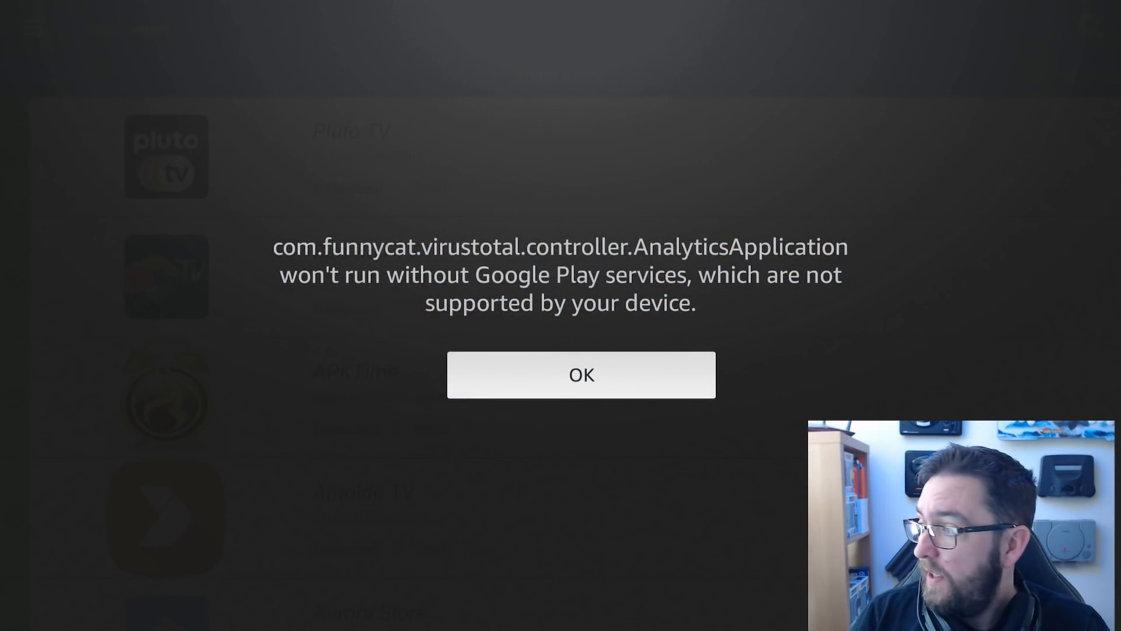
click(581, 375)
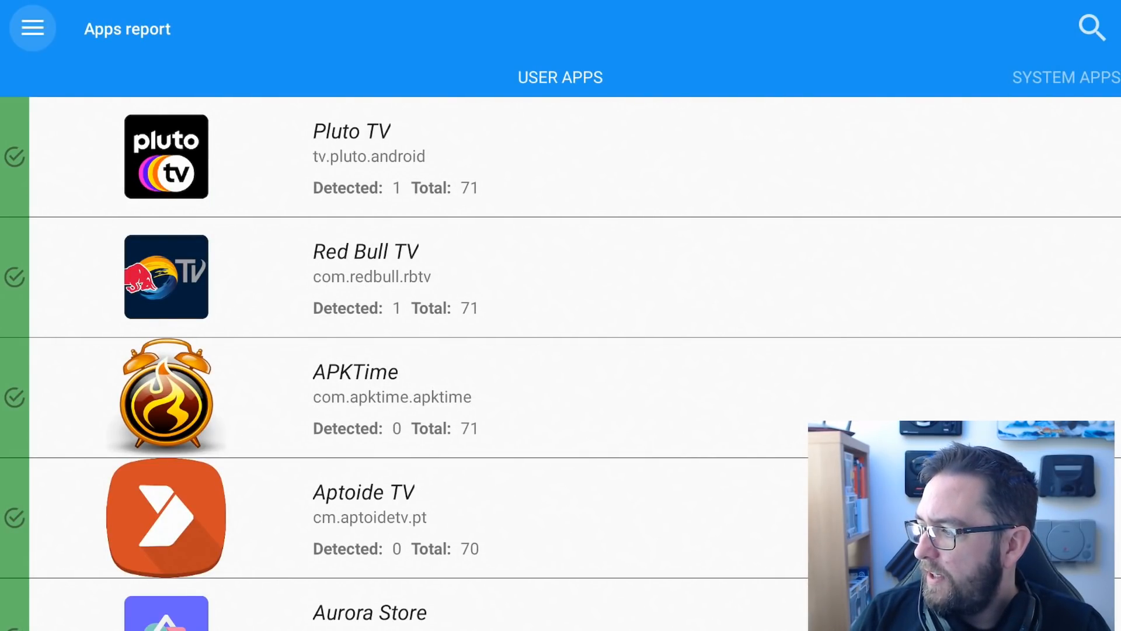
Scroll the Apps report list down to Pluto TV's entry showing 1/60 detections.
scroll(down, 3)
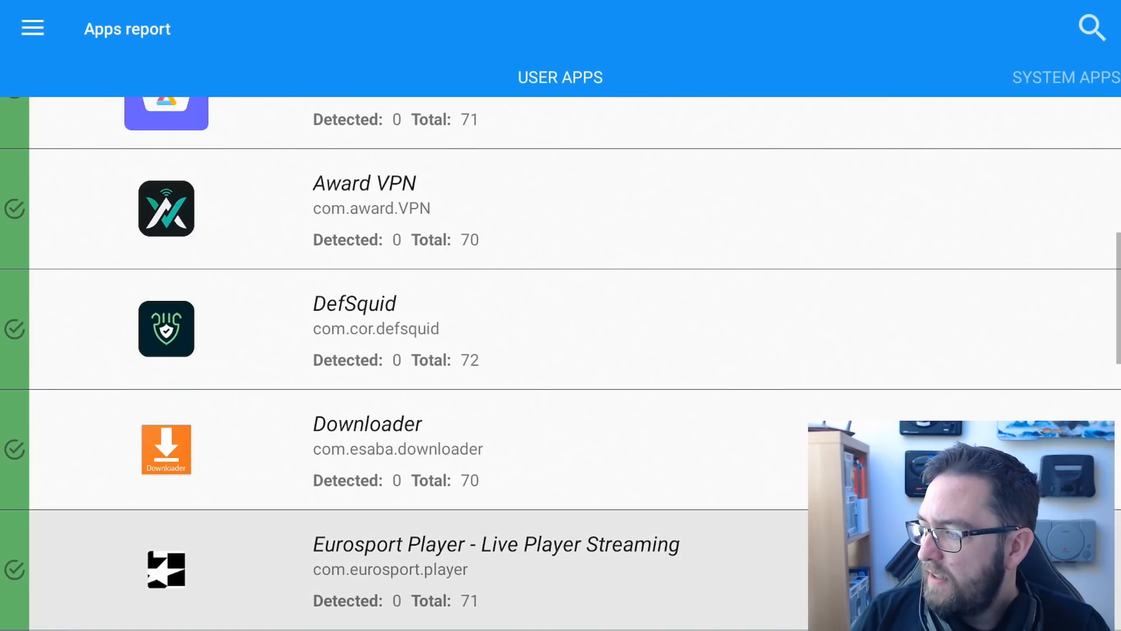
scroll(down, 3)
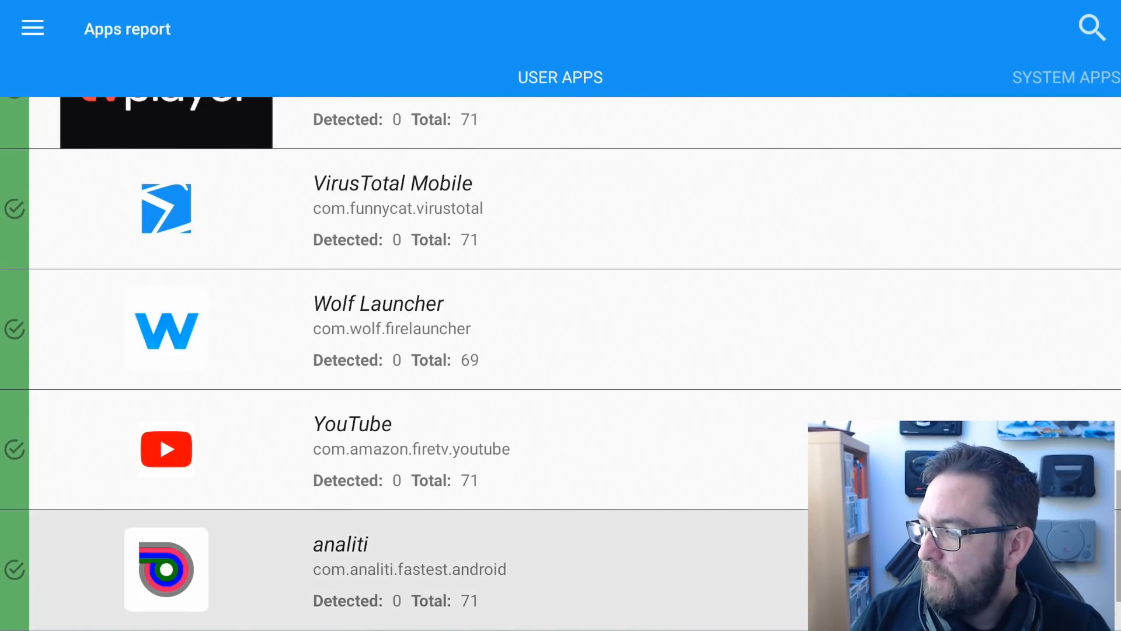
scroll(down, 3)
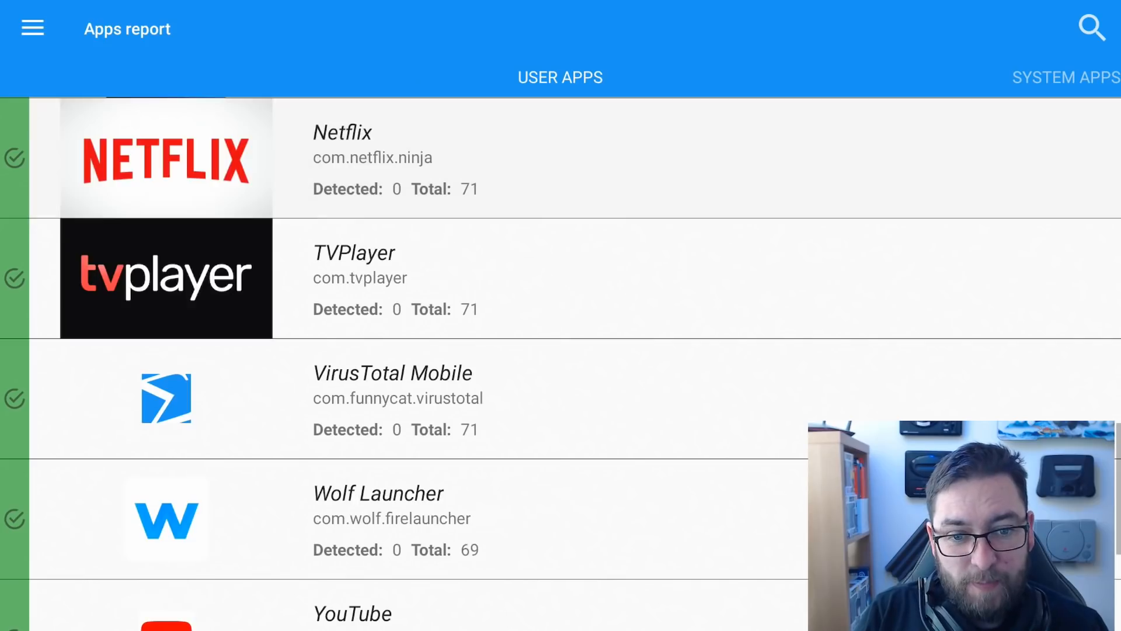
scroll(down, 3)
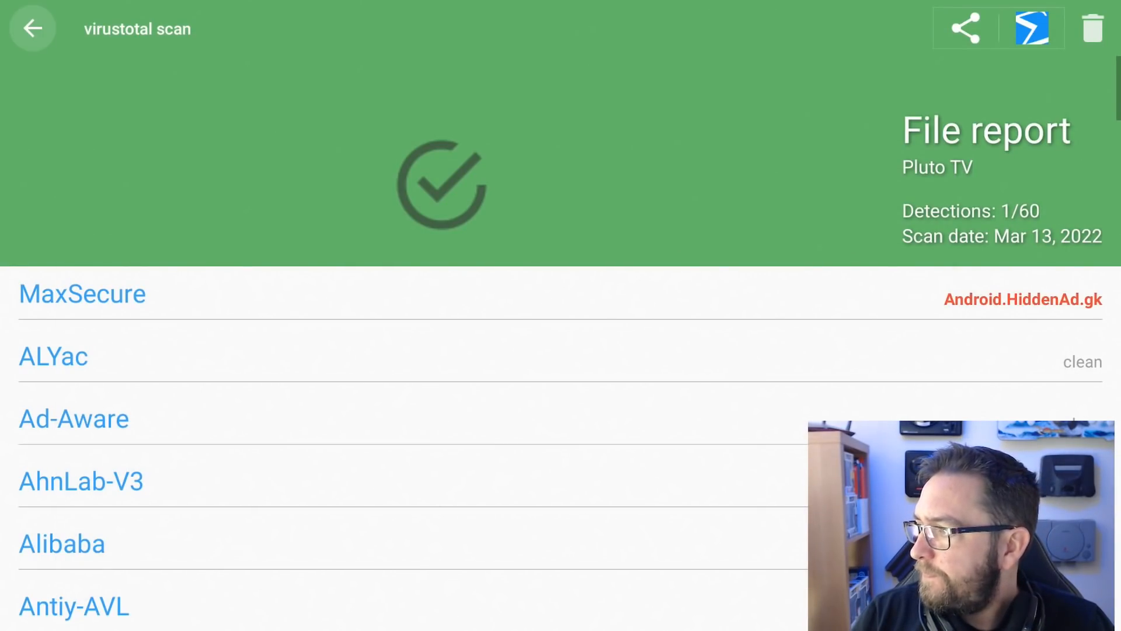
Return from Pluto TV's report to the apps list and exit to the Fire TV home screen.
click(33, 28)
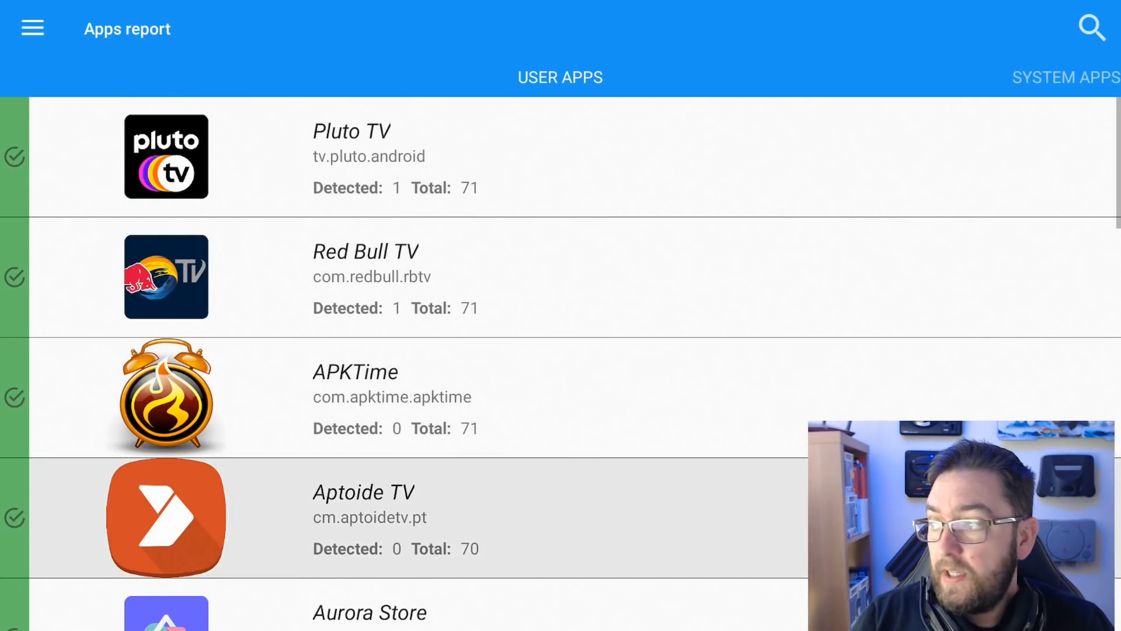
scroll(down, 3)
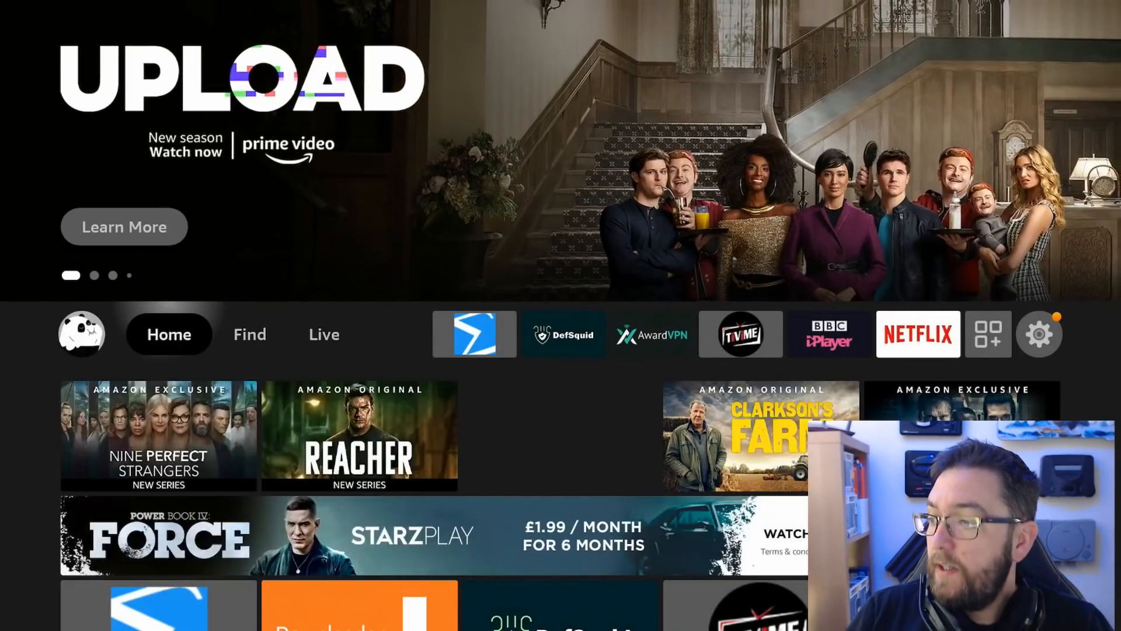
click(324, 334)
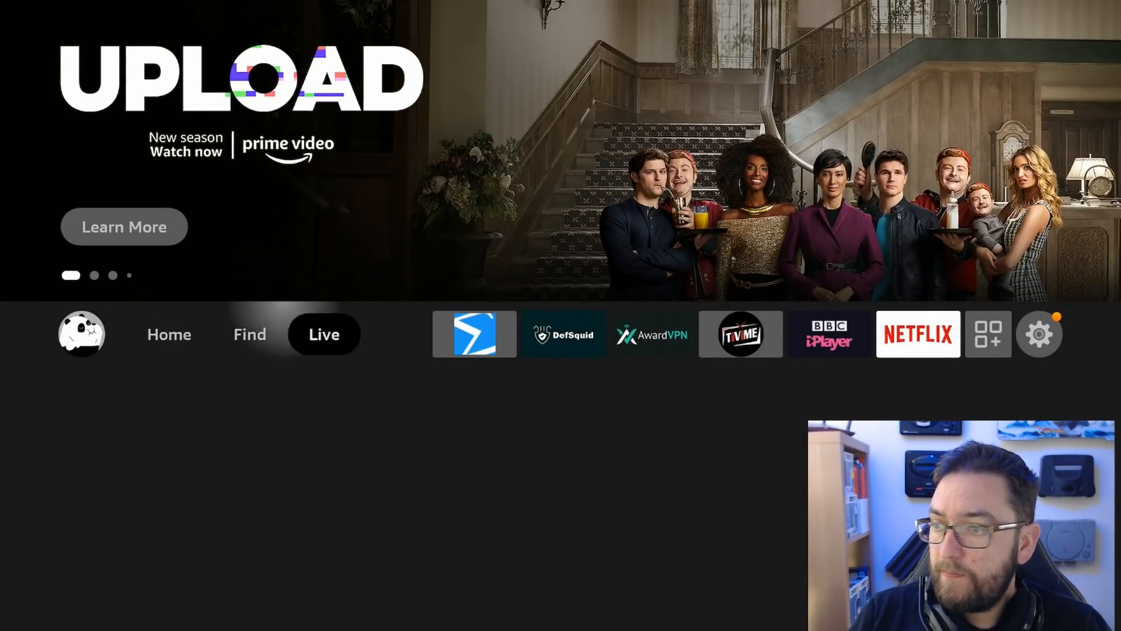
click(1039, 334)
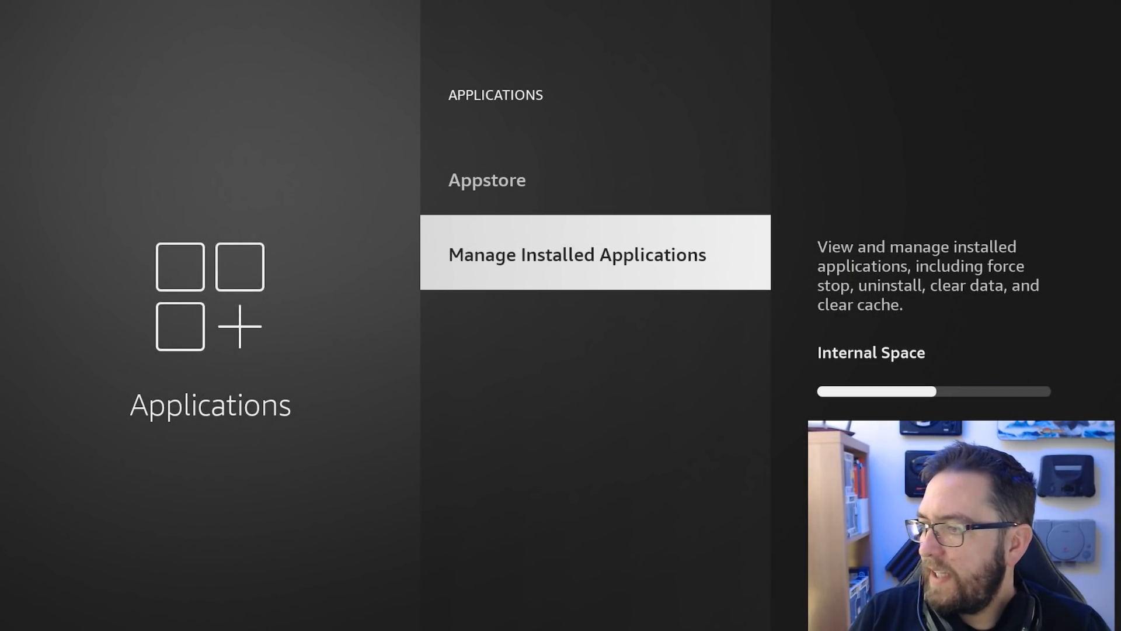
click(576, 253)
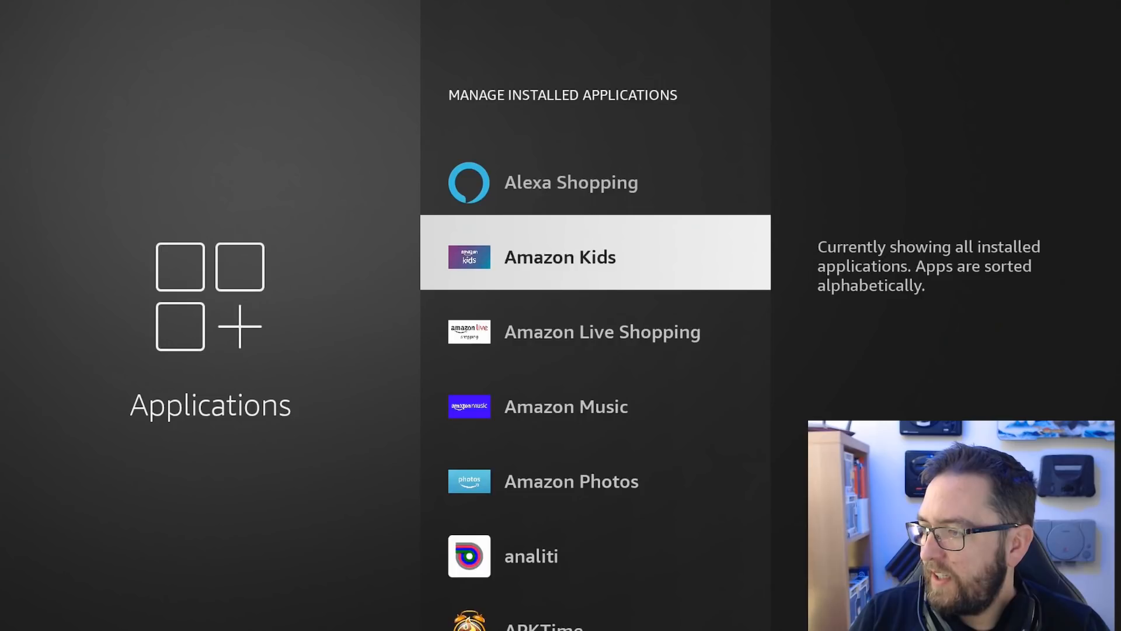
click(530, 556)
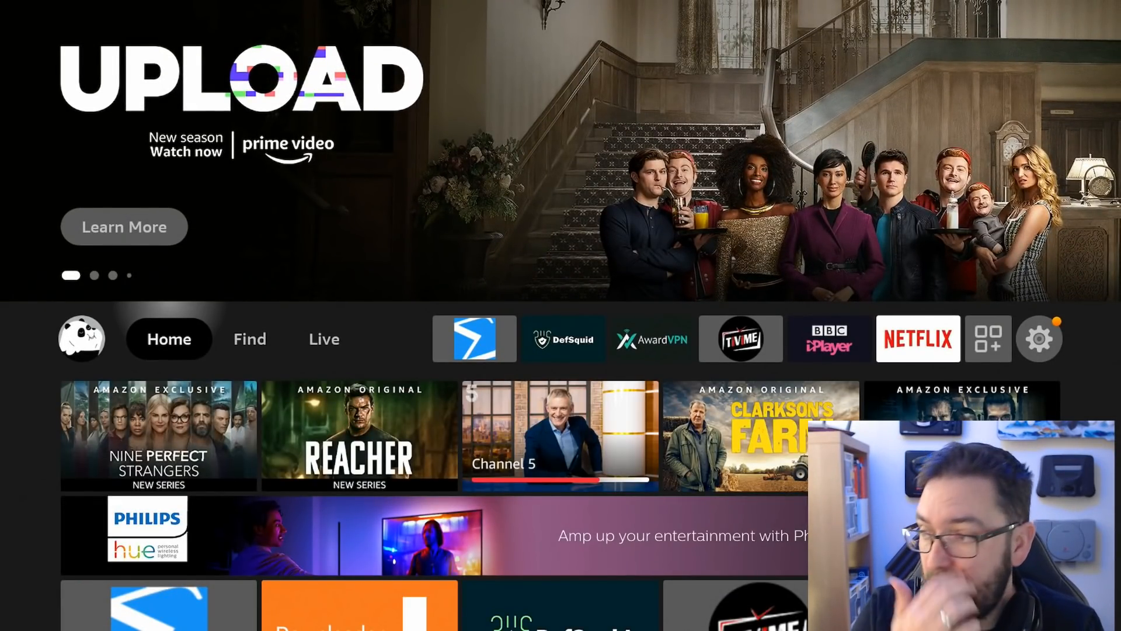
Search 'Def' from Find and launch DefSquid to its Virus Scan page.
click(250, 339)
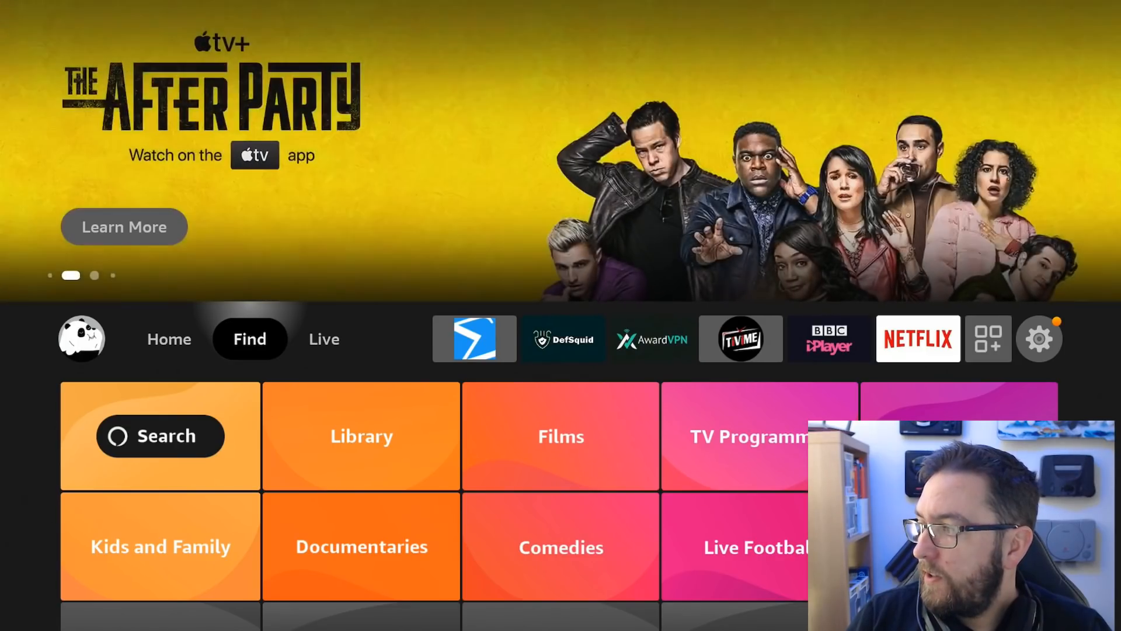
click(160, 435)
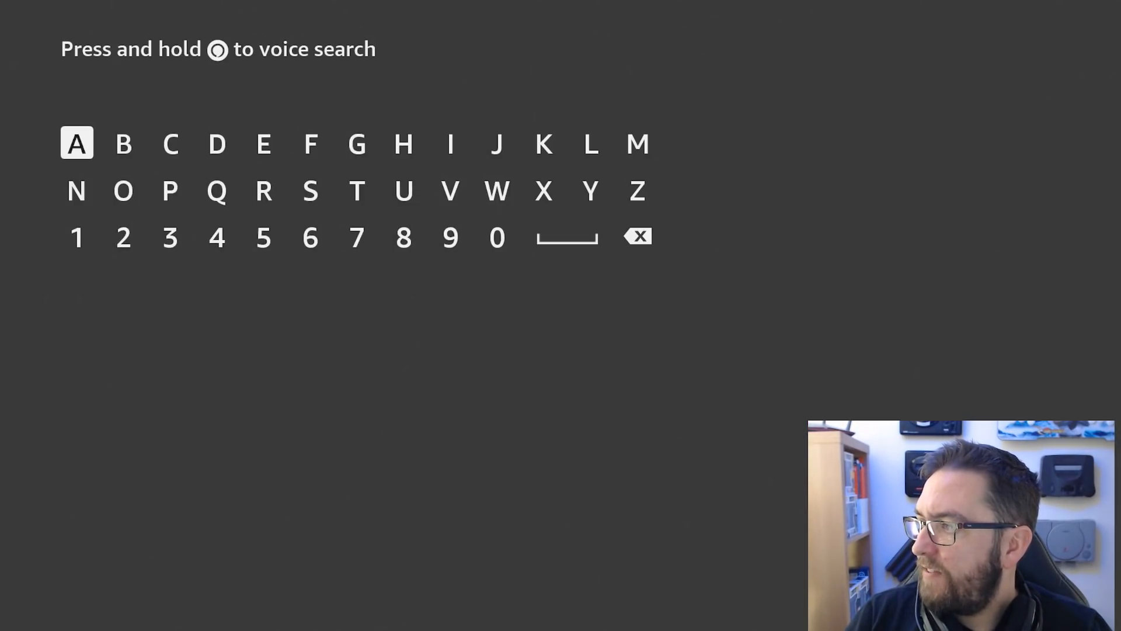
click(216, 143)
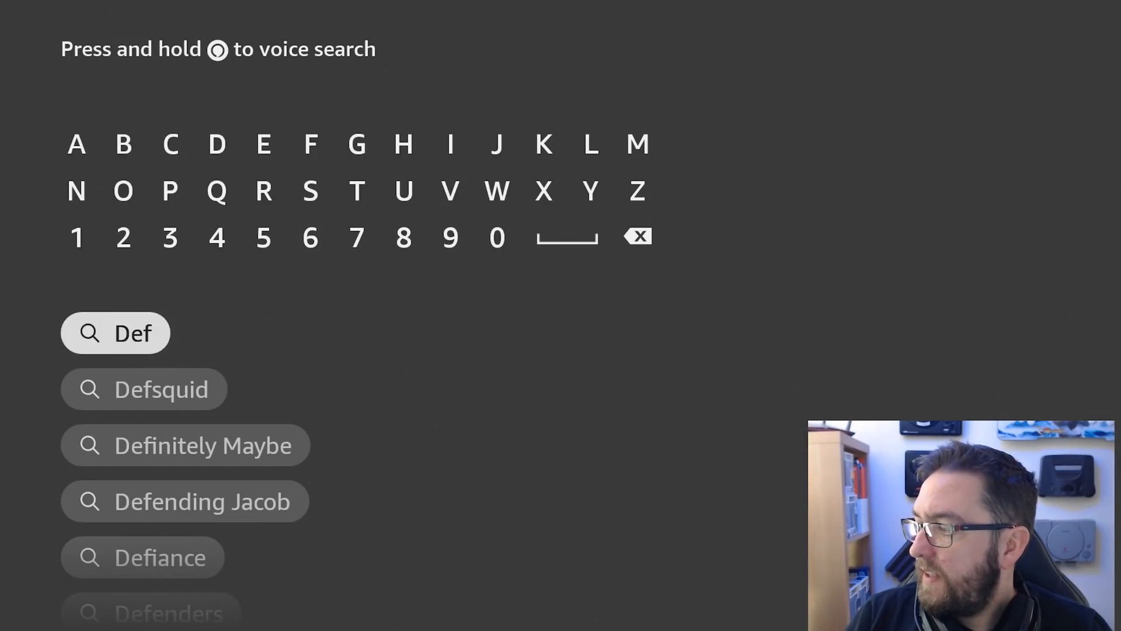
click(143, 389)
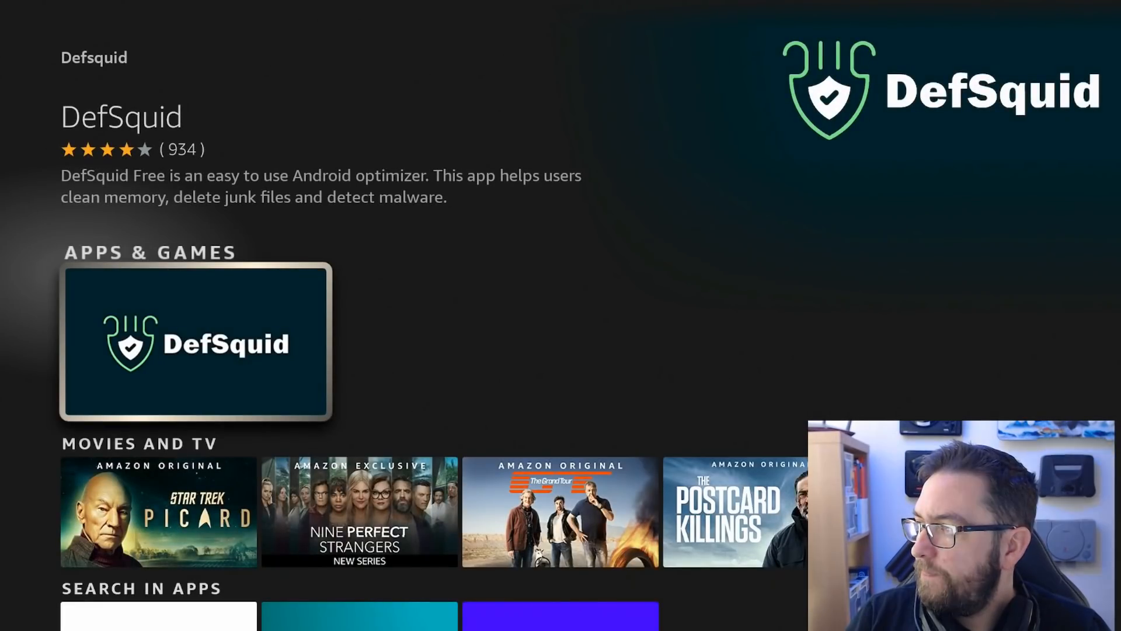
click(195, 342)
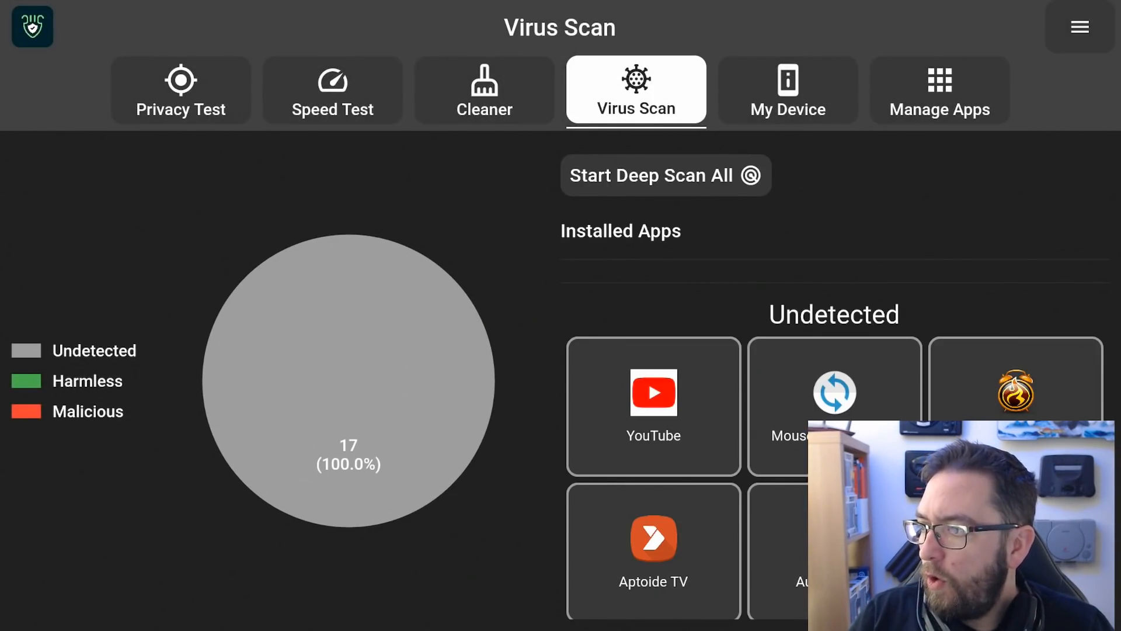
Run Start Deep Scan All on the 17 apps, rating YouTube harmless and Red Bull TV malicious.
click(652, 406)
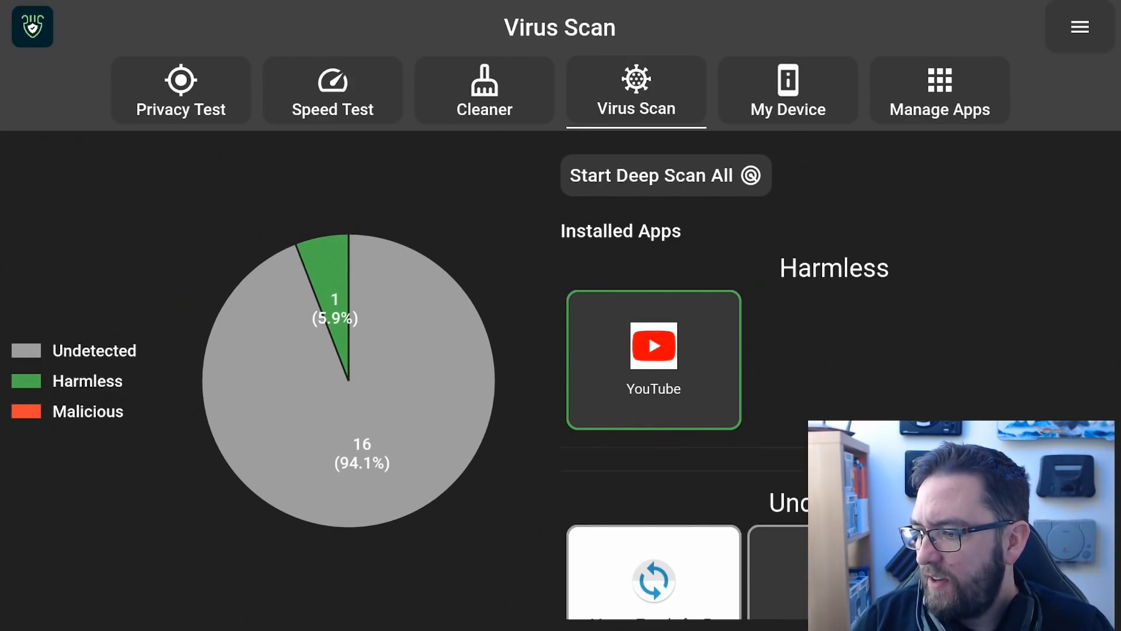
scroll(down, 3)
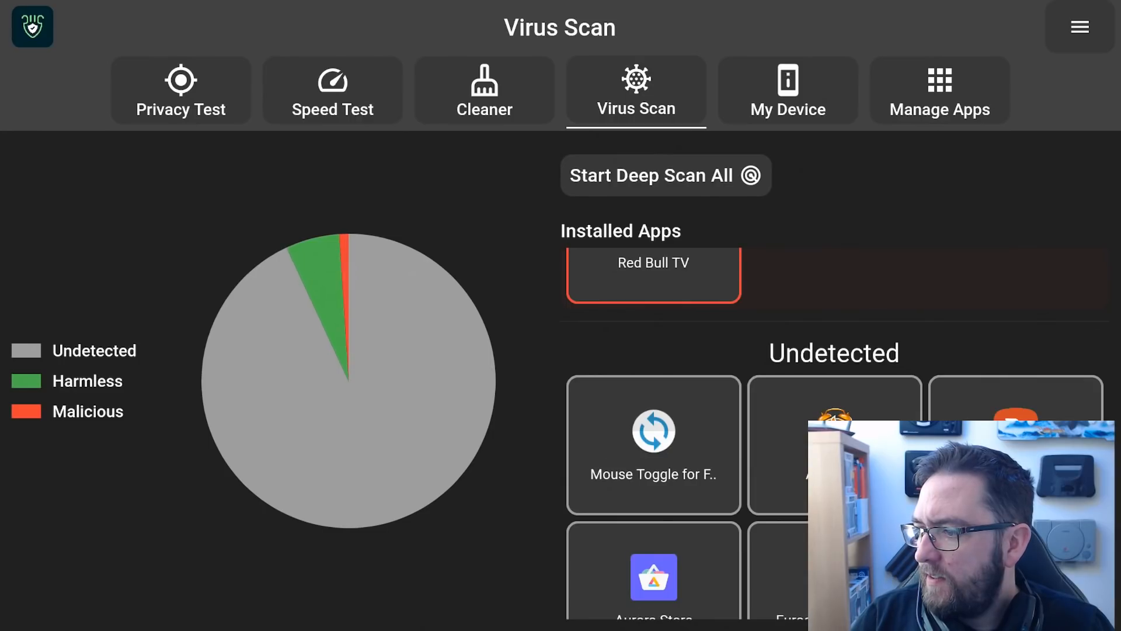
click(665, 175)
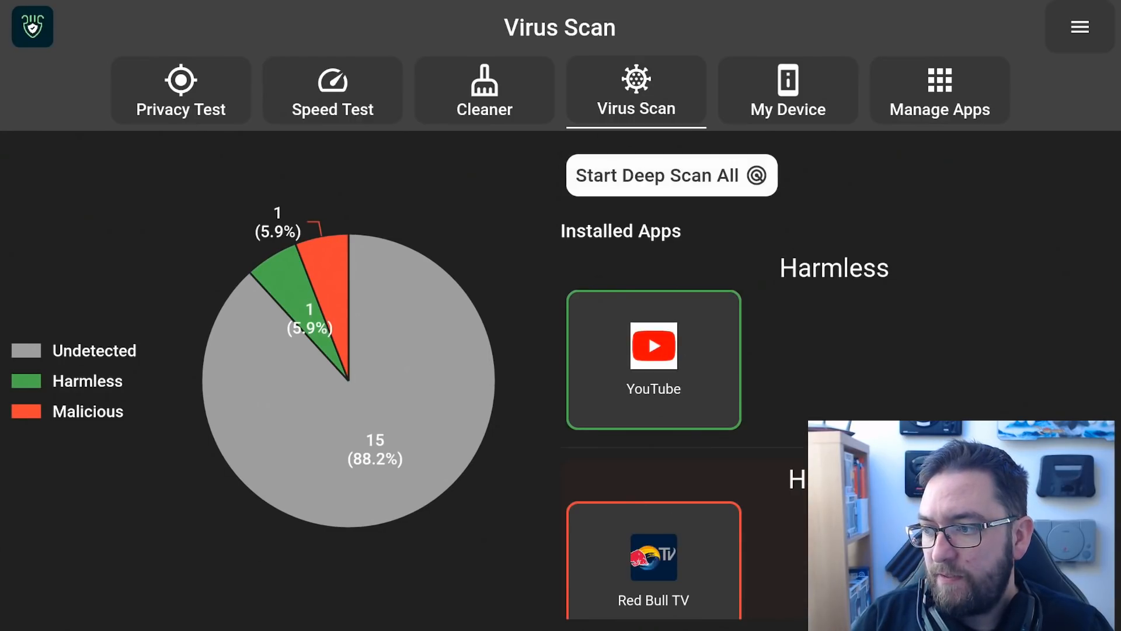
scroll(down, 3)
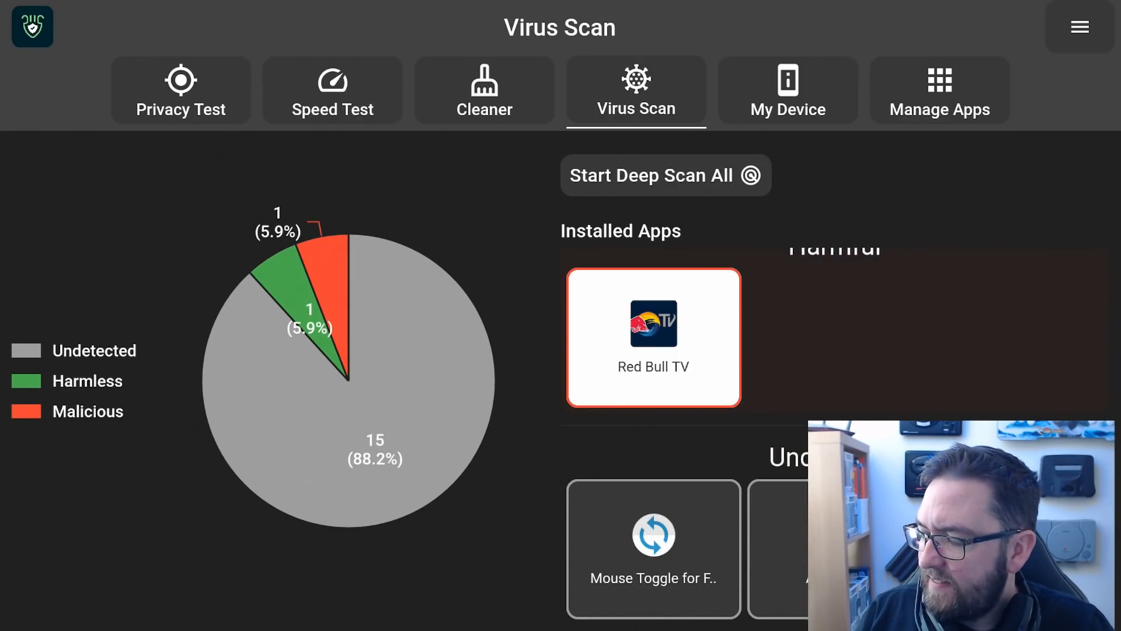
click(652, 338)
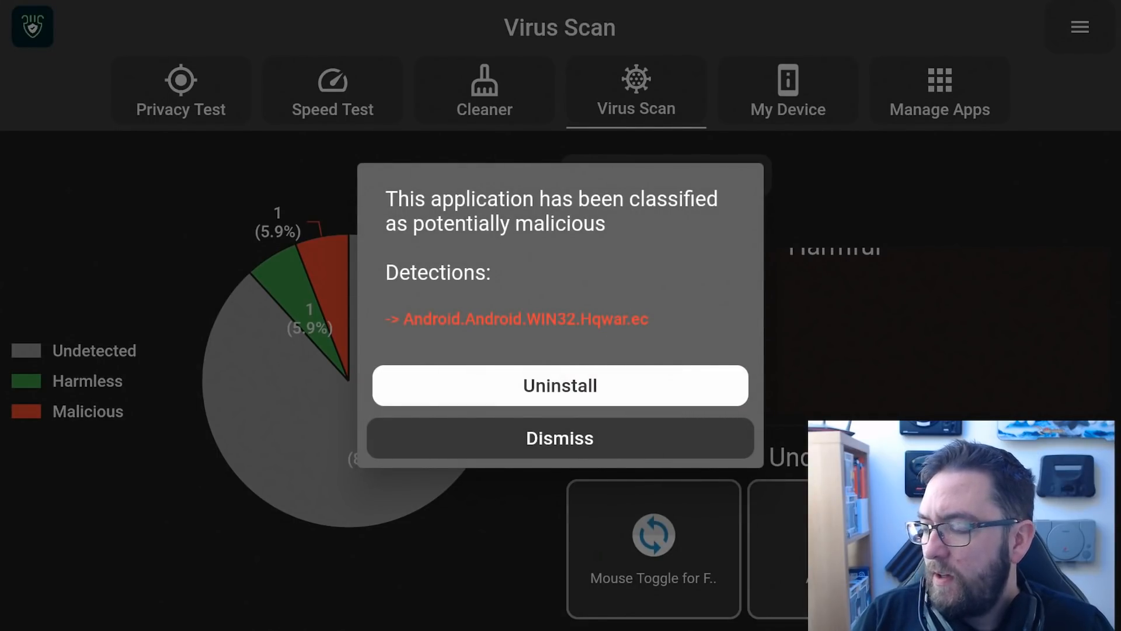
click(560, 438)
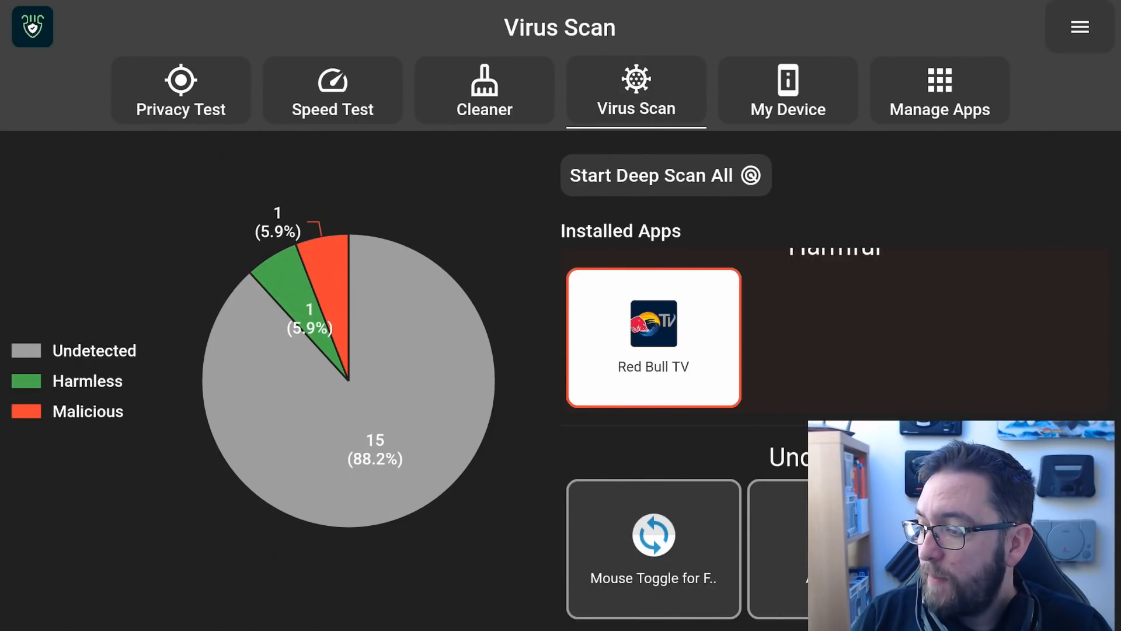
scroll(down, 3)
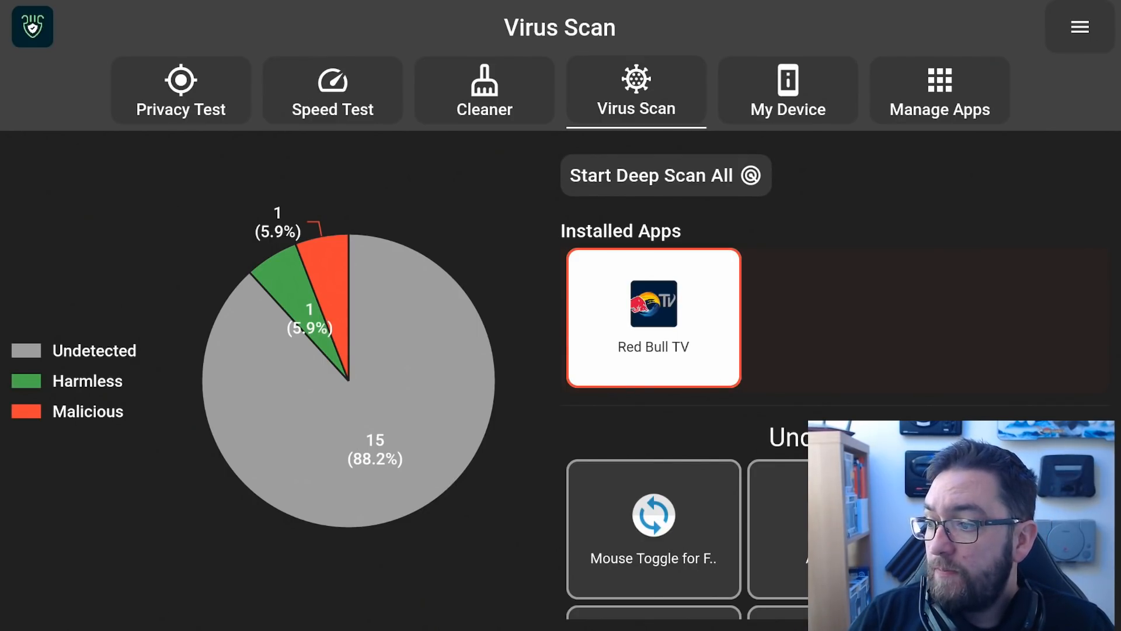
scroll(down, 3)
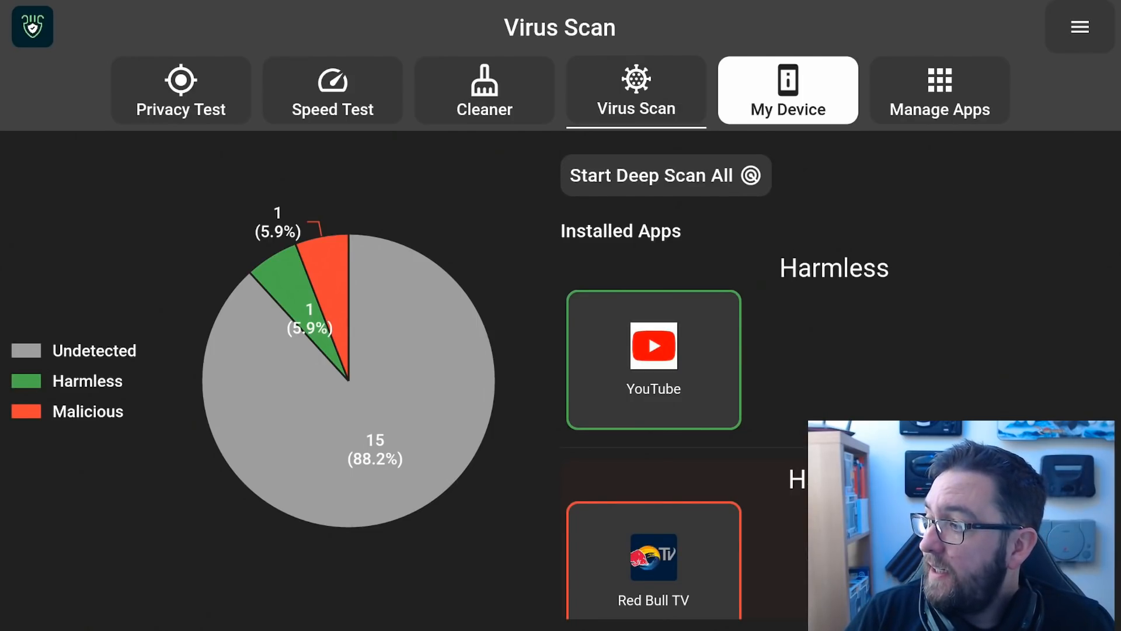
click(332, 90)
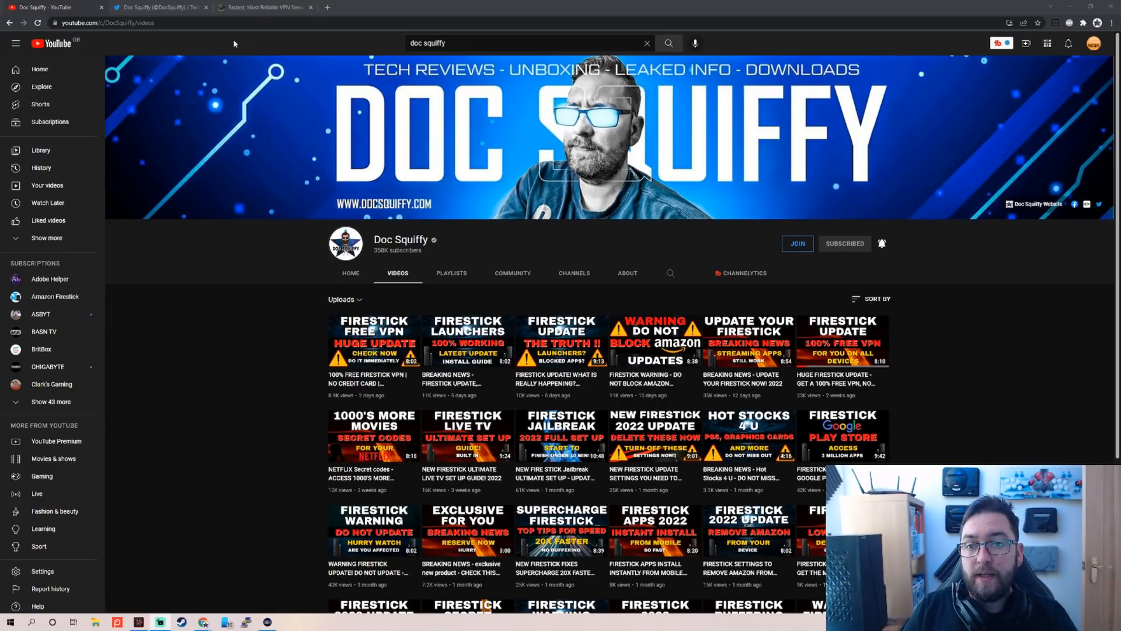
Switch the browser to the IPVanish pricing page tab.
click(265, 7)
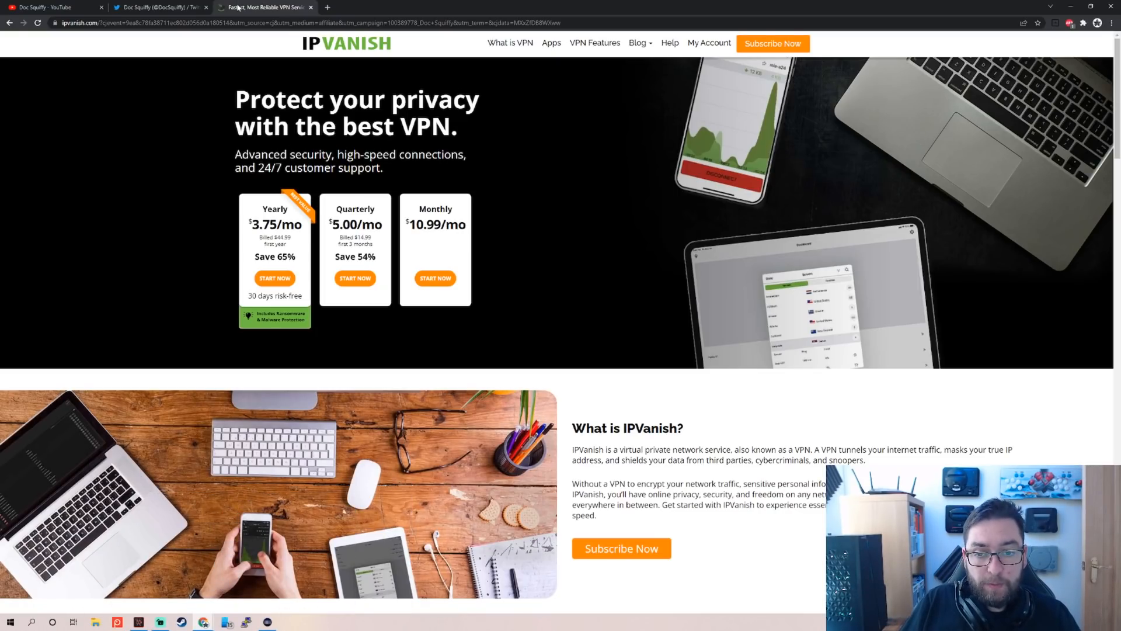
Look over IPVanish's VPN features and pricing plans, then return to the Doc Squiffy YouTube videos page.
scroll(down, 3)
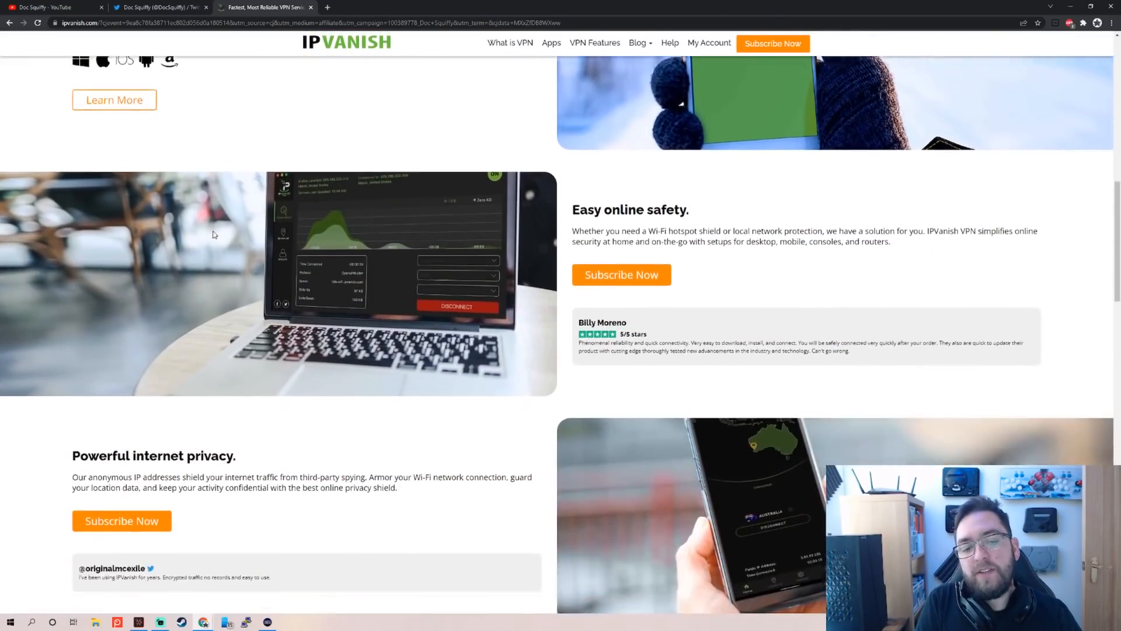
scroll(down, 3)
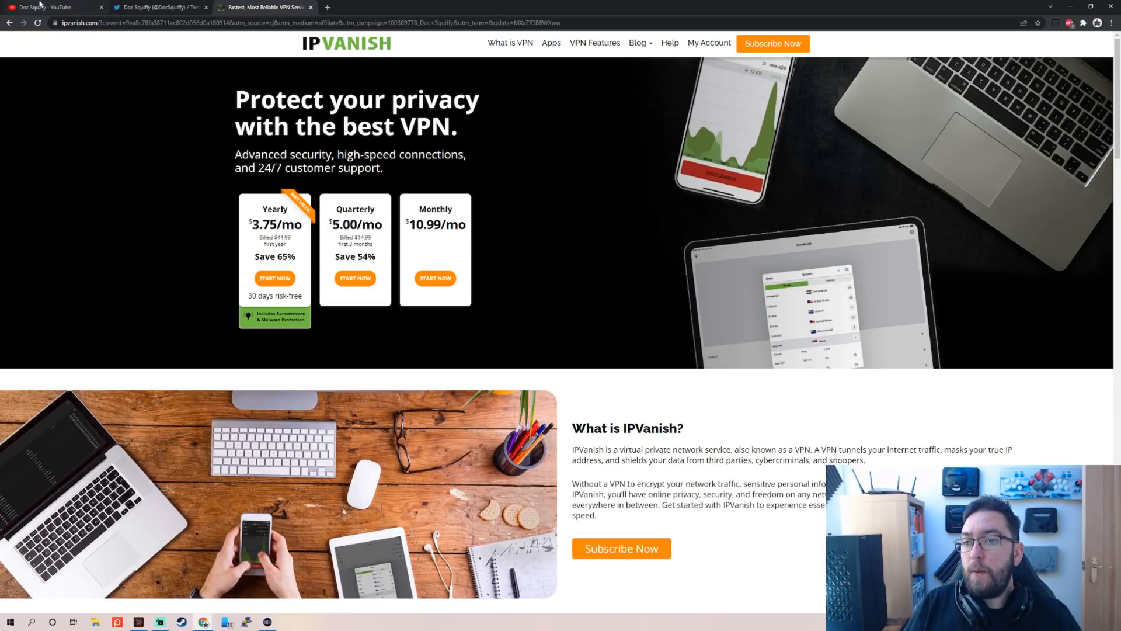
click(50, 7)
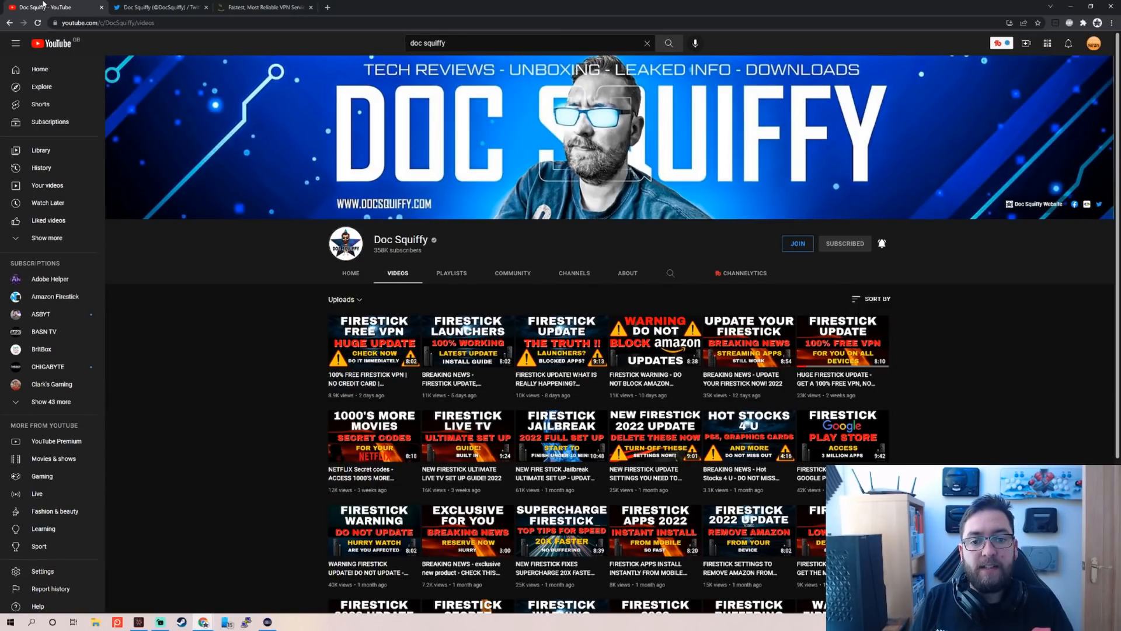